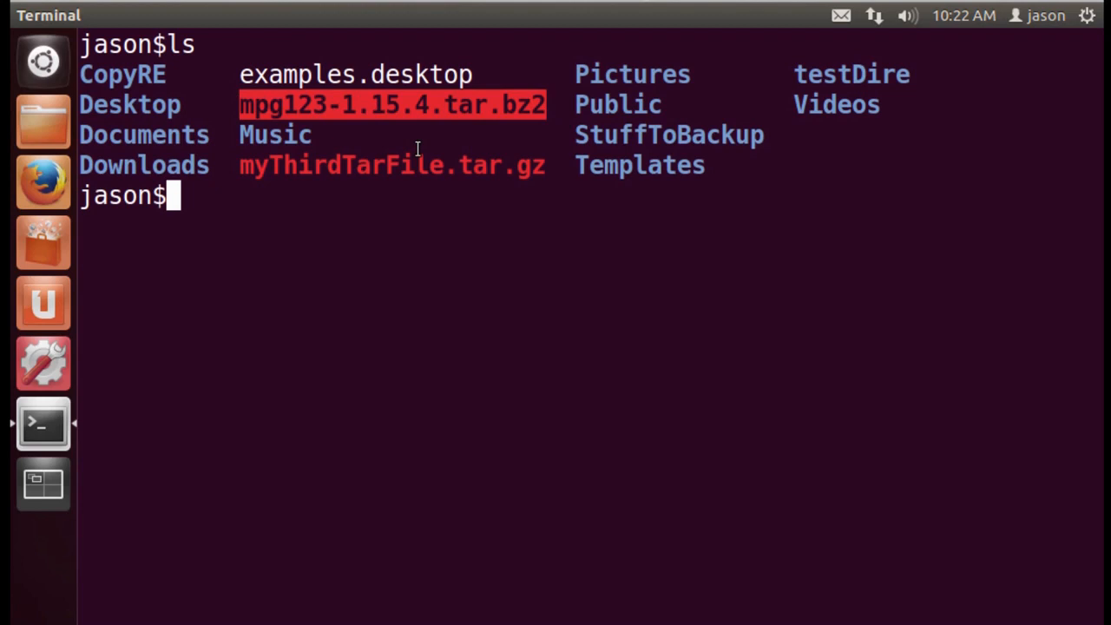
Decompress mpg123-1.15.4.tar.bz2 with bunzip2 and list the folder to confirm the .tar file
type("bun")
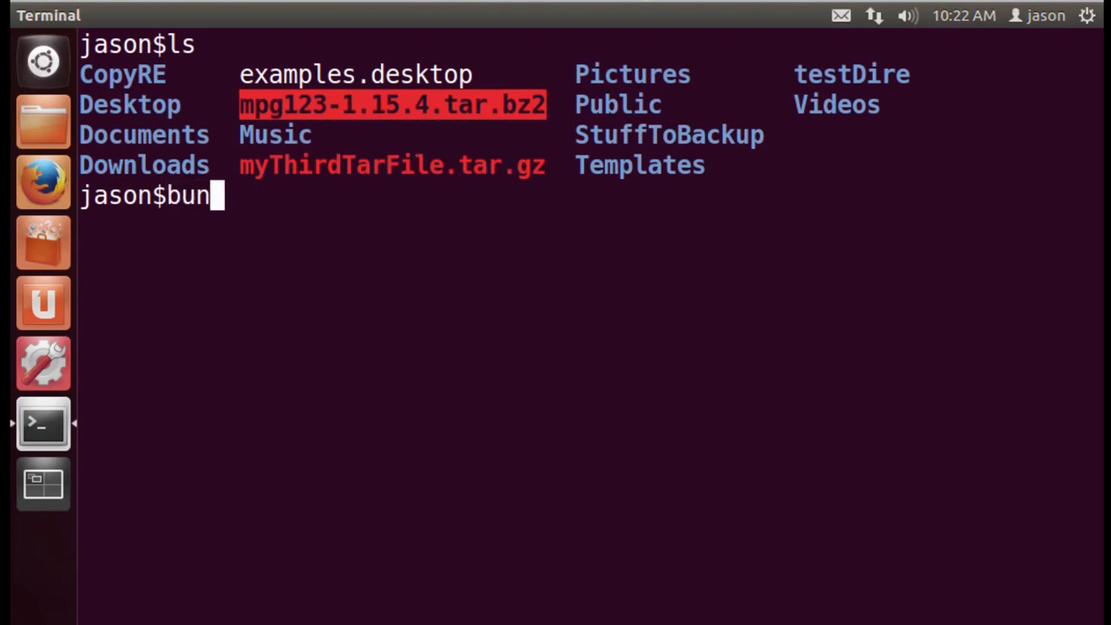
type("zip2")
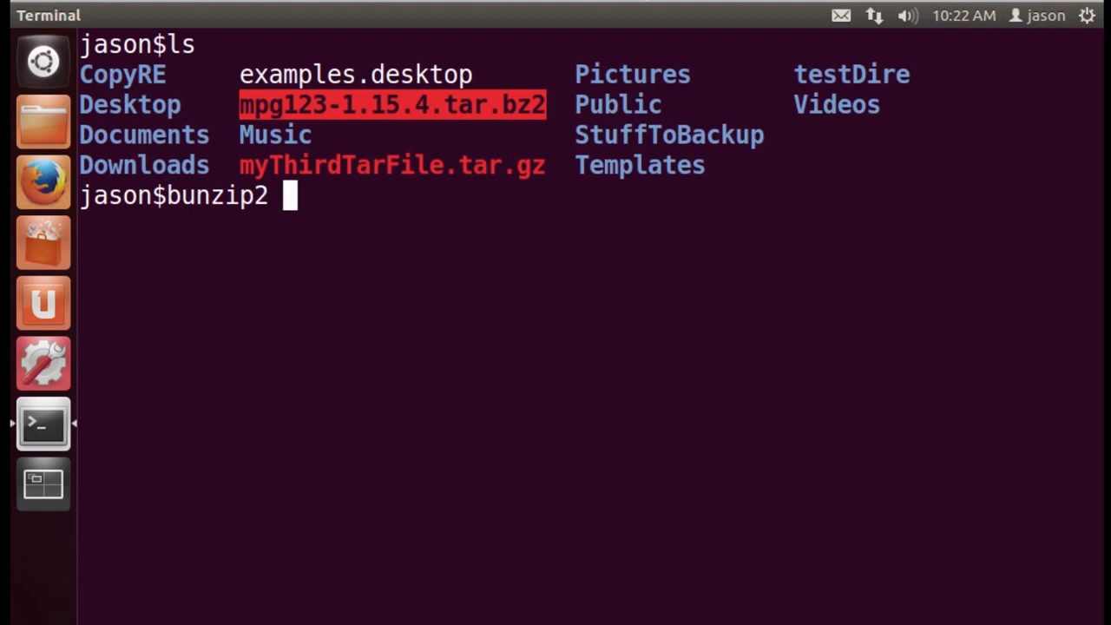
type("mpg123-1.15.4.tar.bz2")
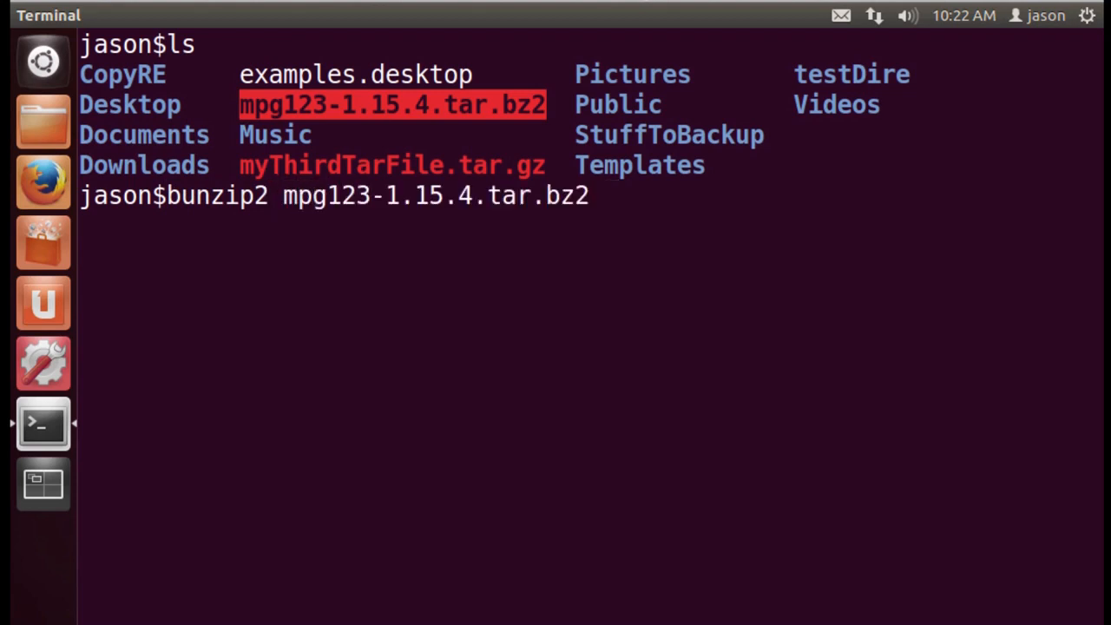
type("ls")
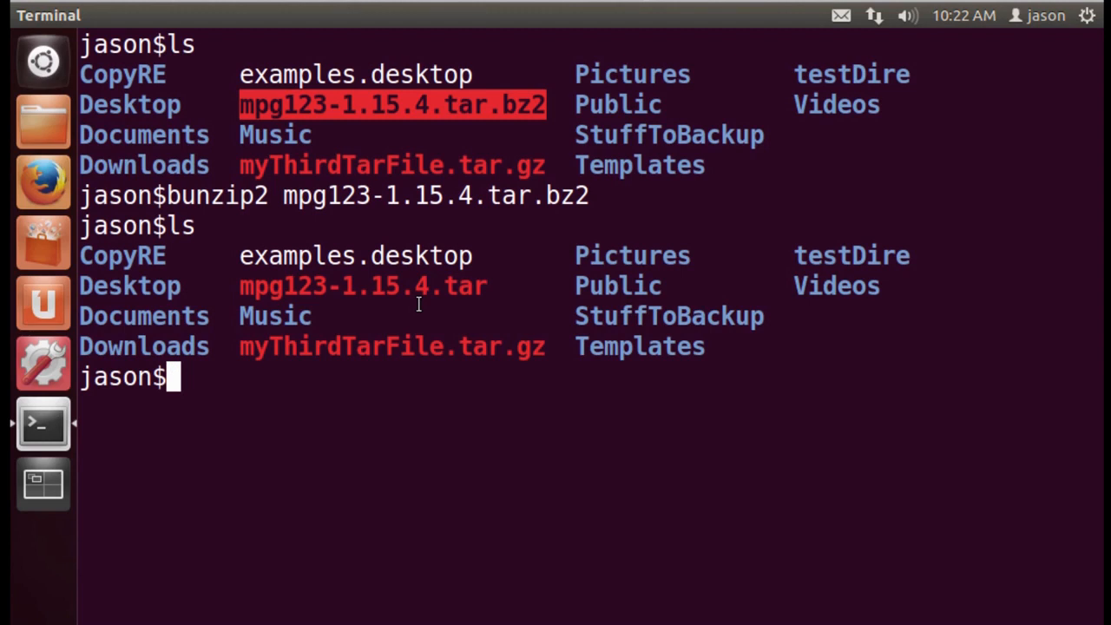
Extract mpg123-1.15.4.tar with tar xvf and scroll through the extracted file list
type("tar xvf")
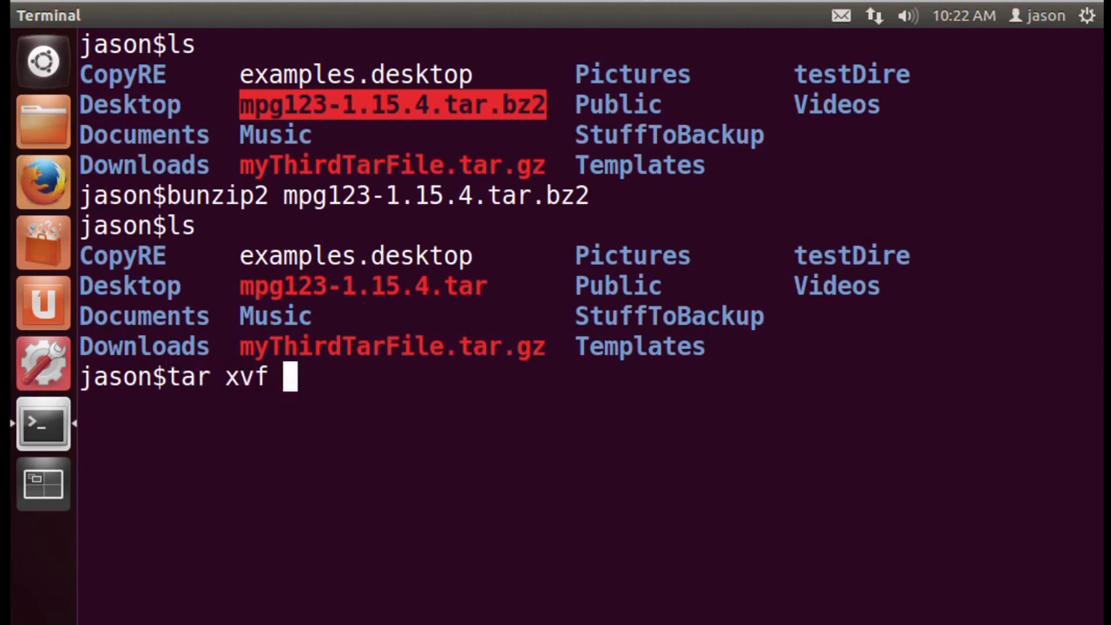
type("mpg123-1.15.4.tar")
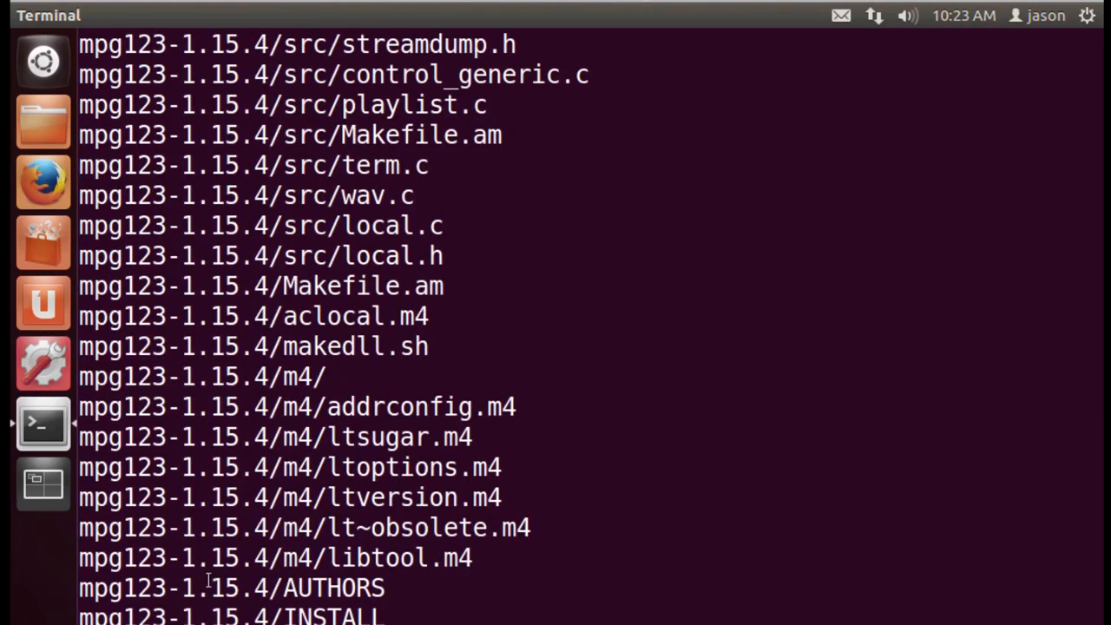
scroll("down", 3)
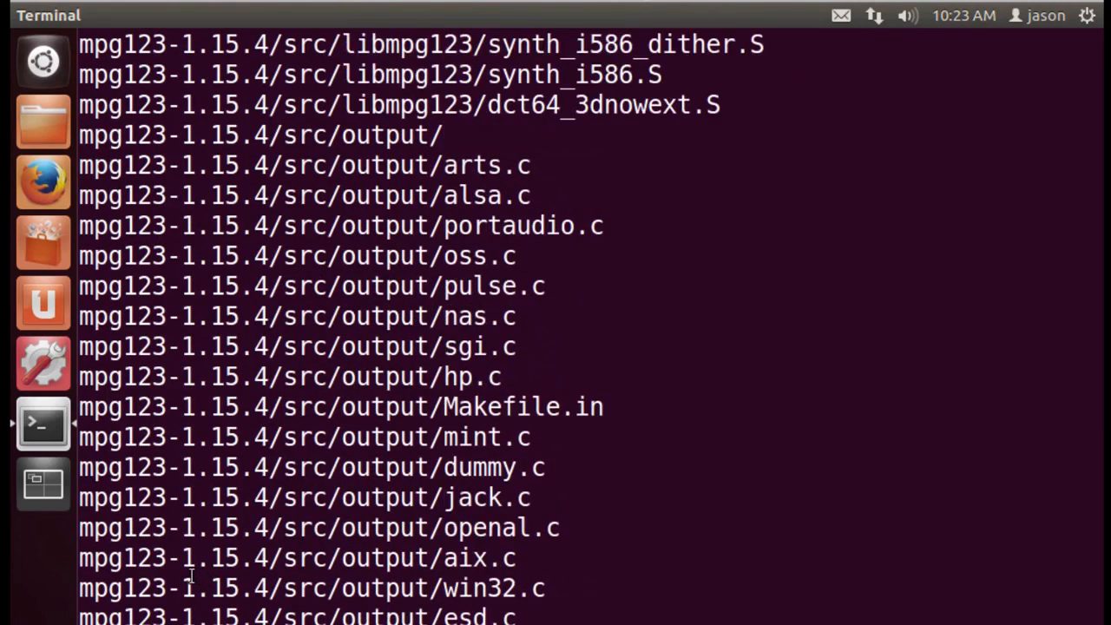
scroll("down", 3)
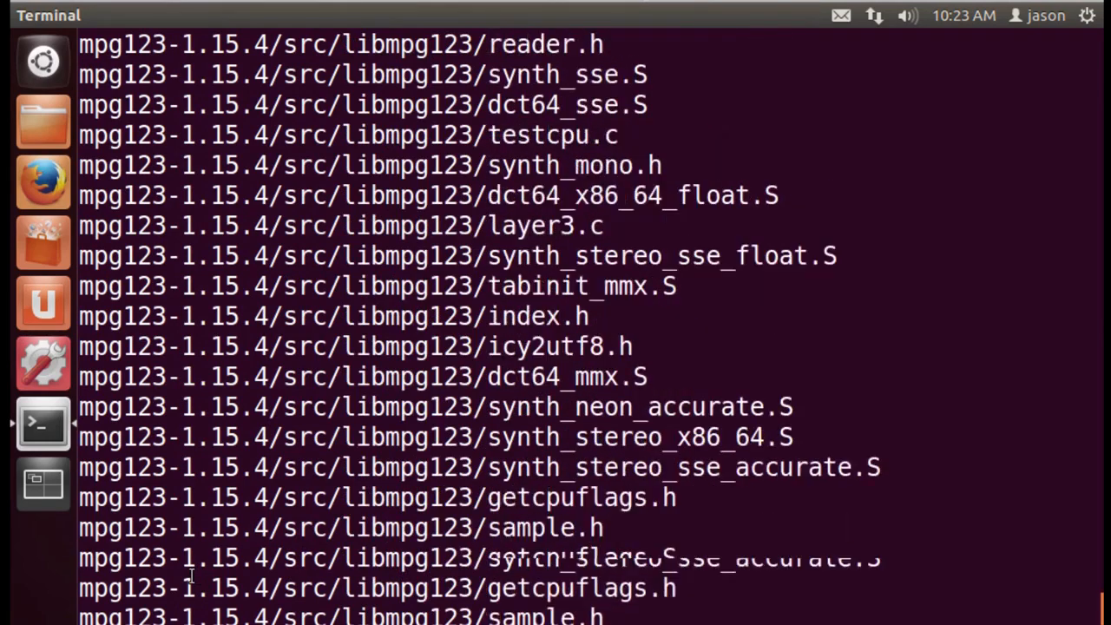
scroll("down", 3)
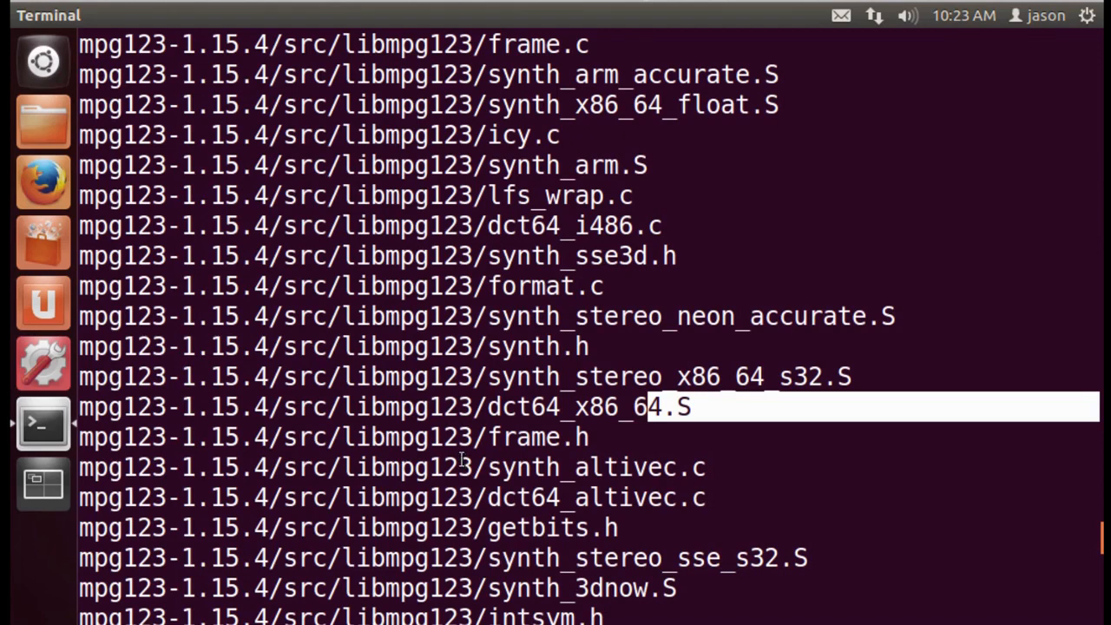
scroll("down", 3)
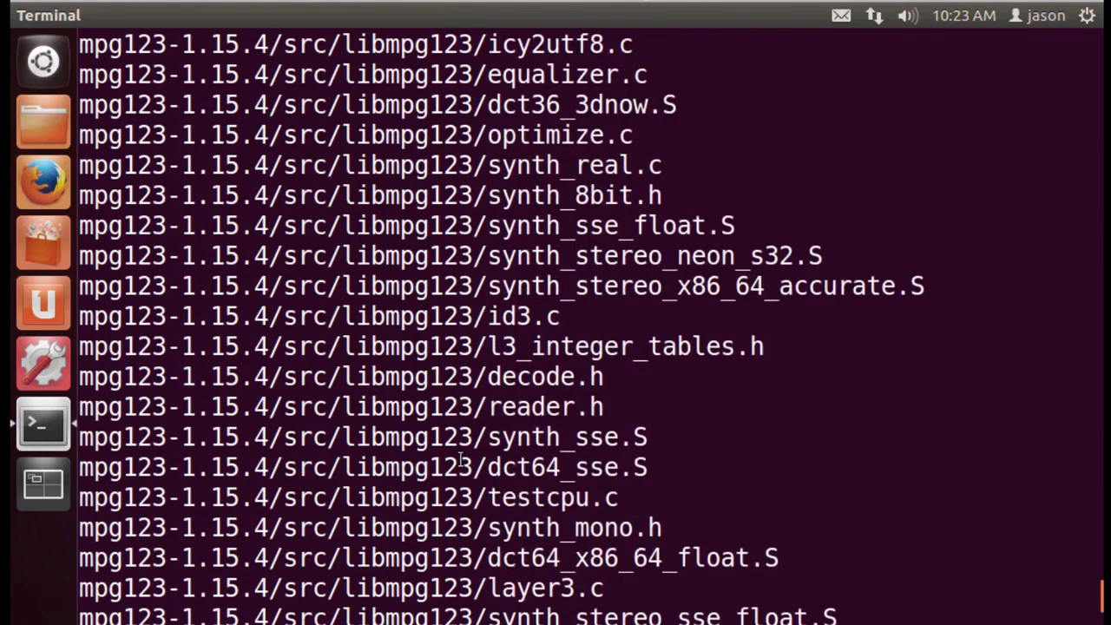
scroll("down", 3)
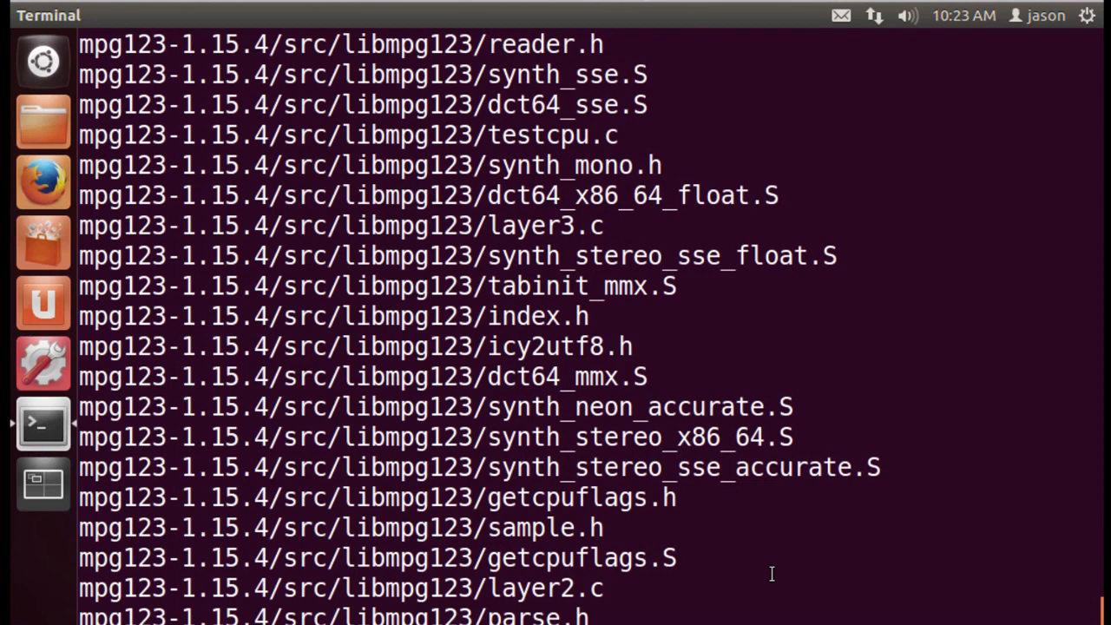
scroll("down", 3)
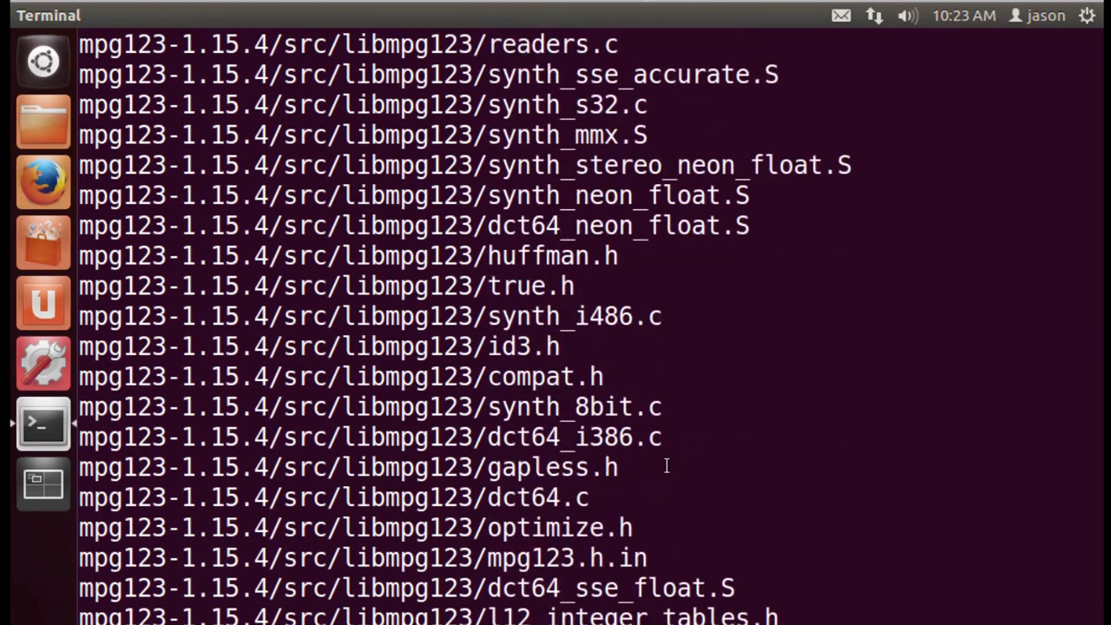
scroll("down", 3)
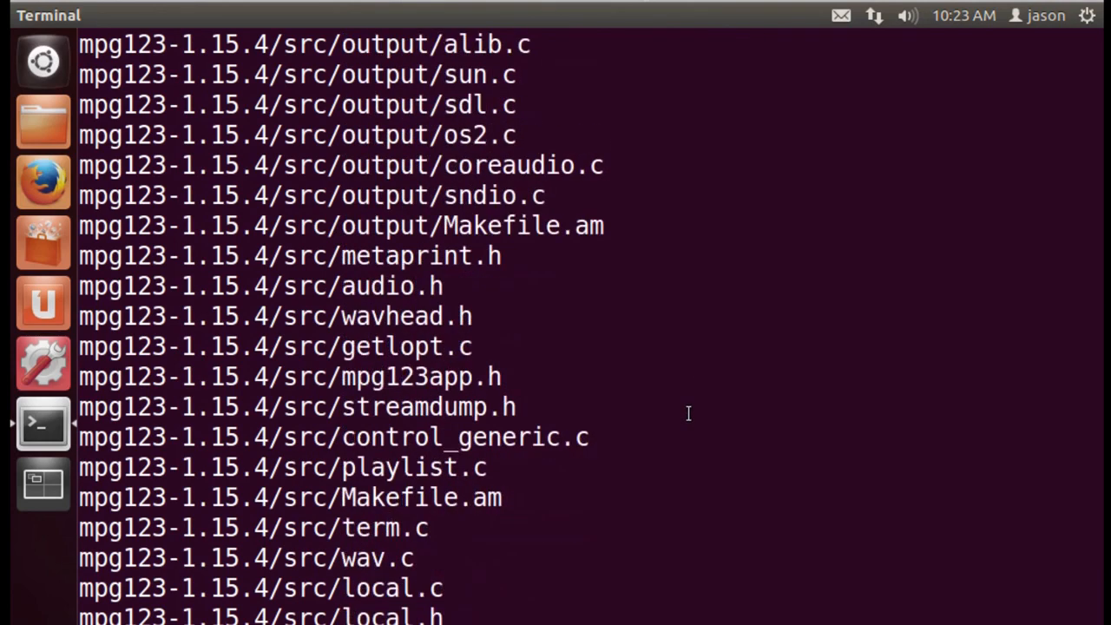
scroll("down", 3)
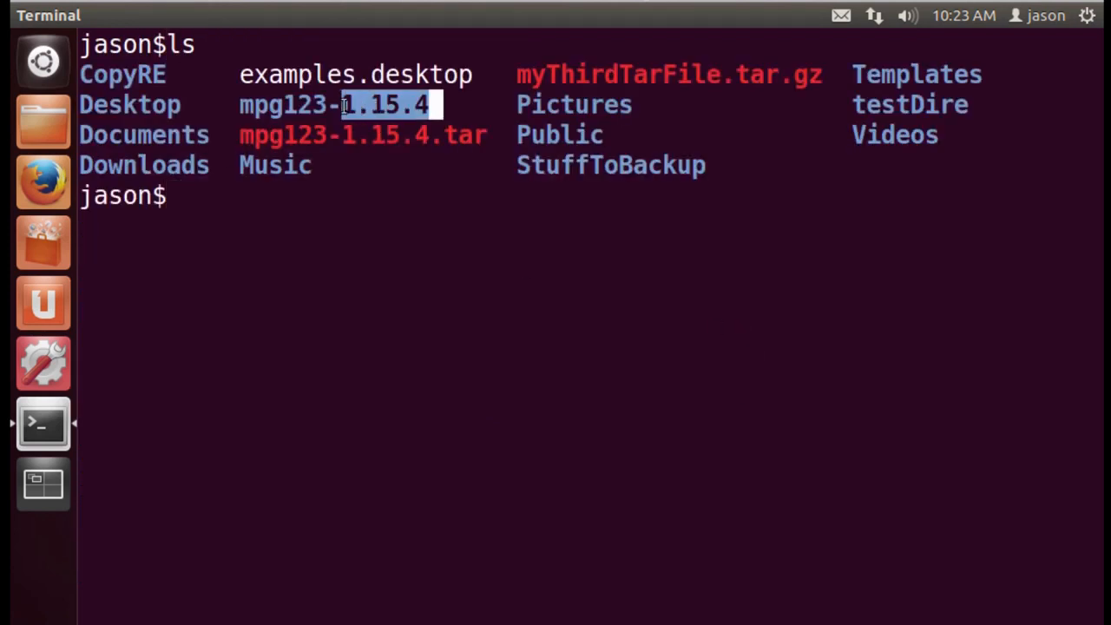
Change into the mpg123-1.15.4 directory and list its contents
type("cd")
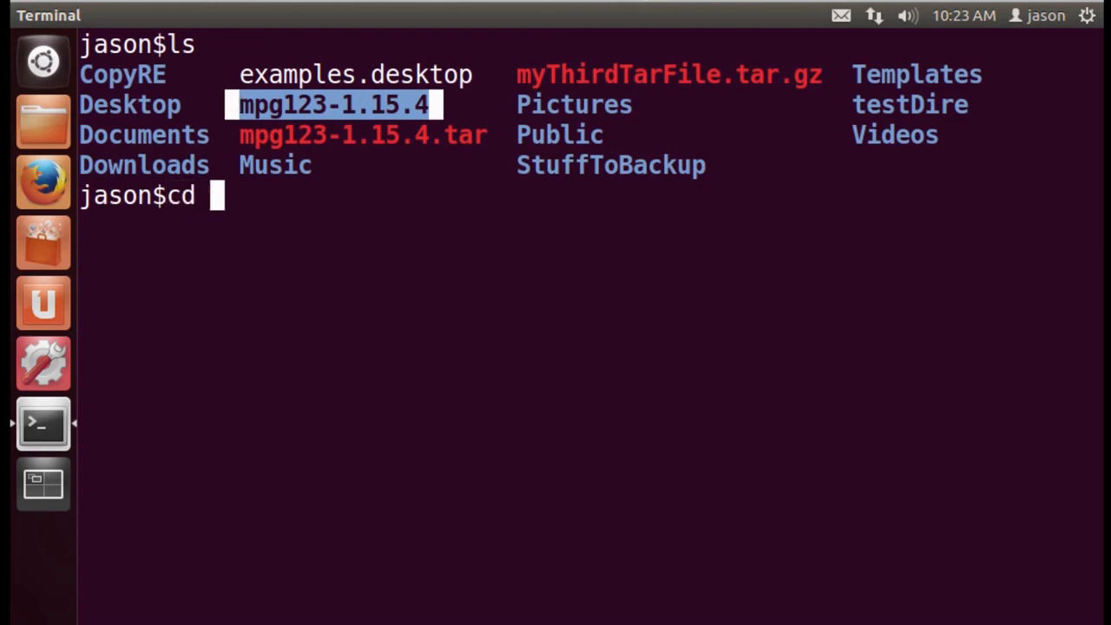
type("mpg123-1.15.4/")
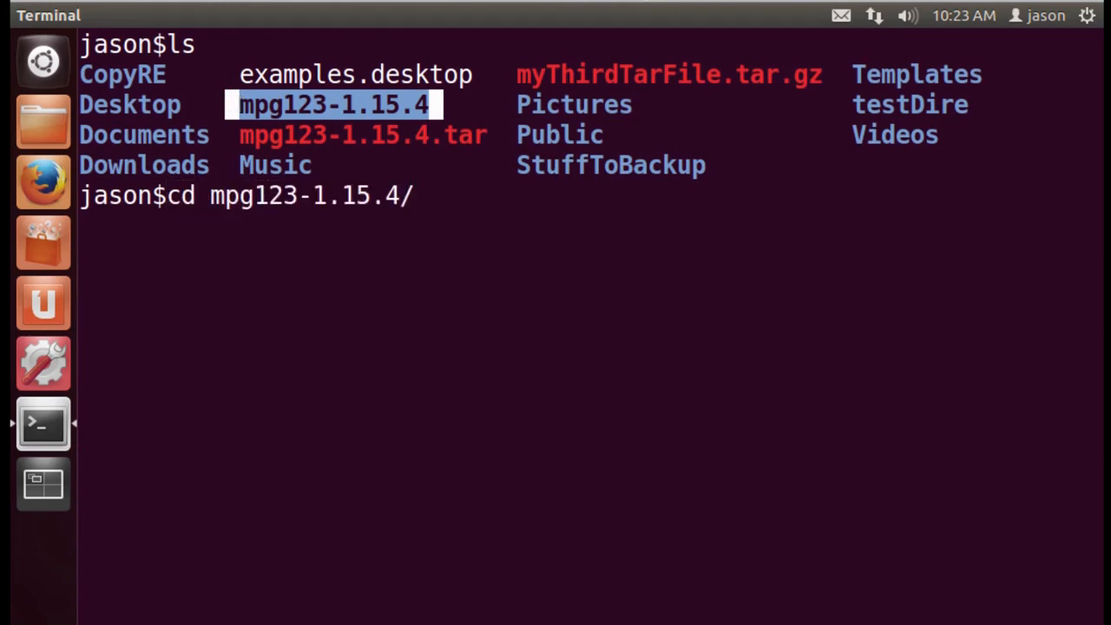
type("ls")
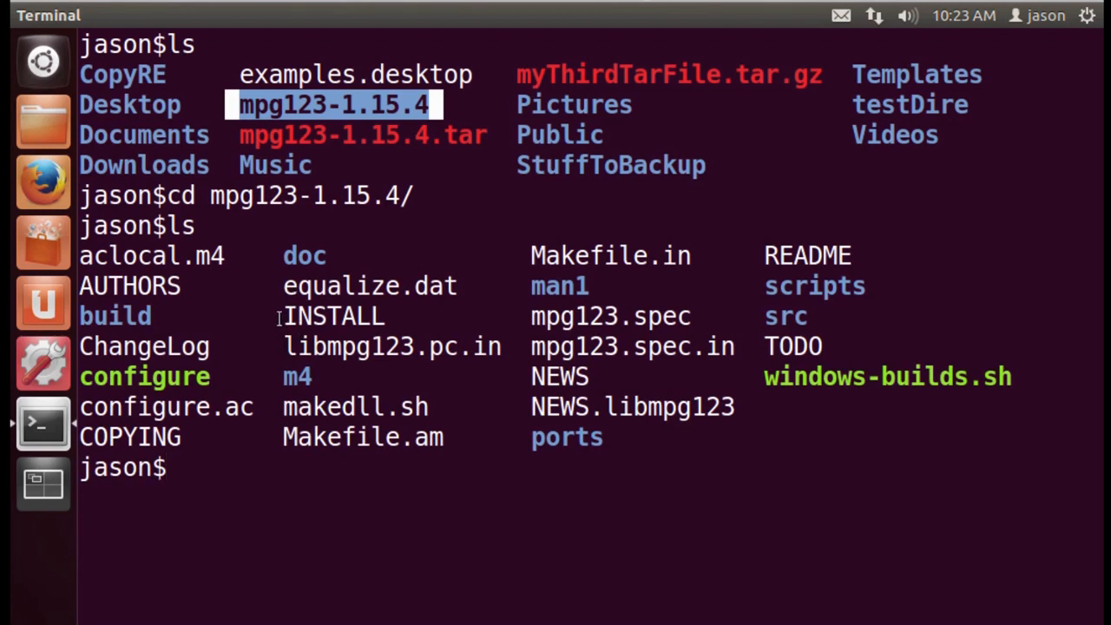
Highlight the README and configure files, then open README in less
double_click(333, 316)
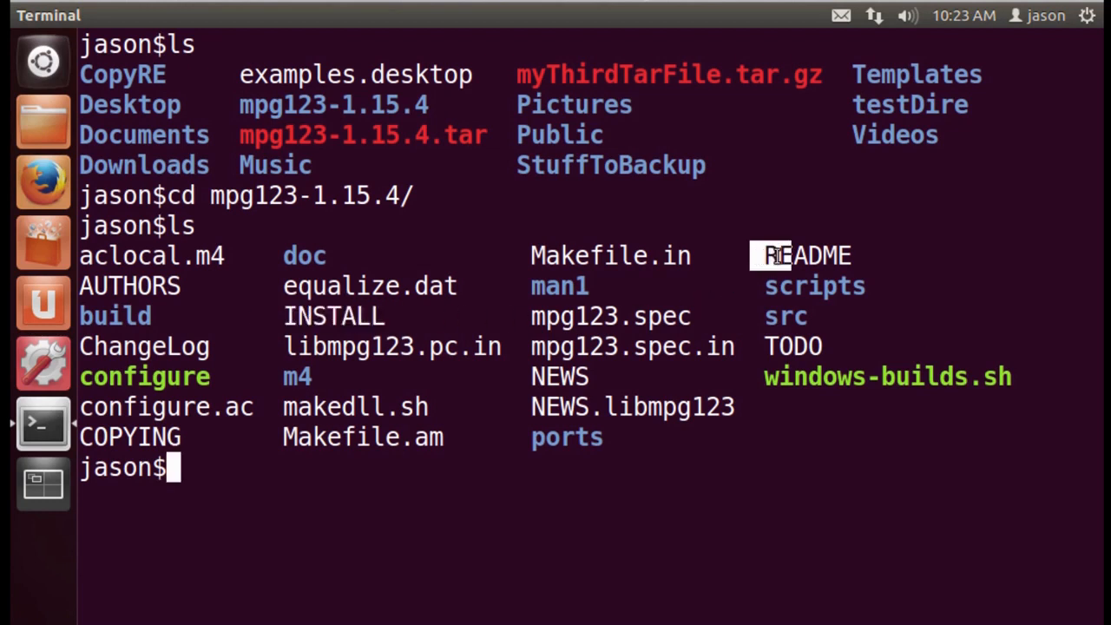
double_click(798, 255)
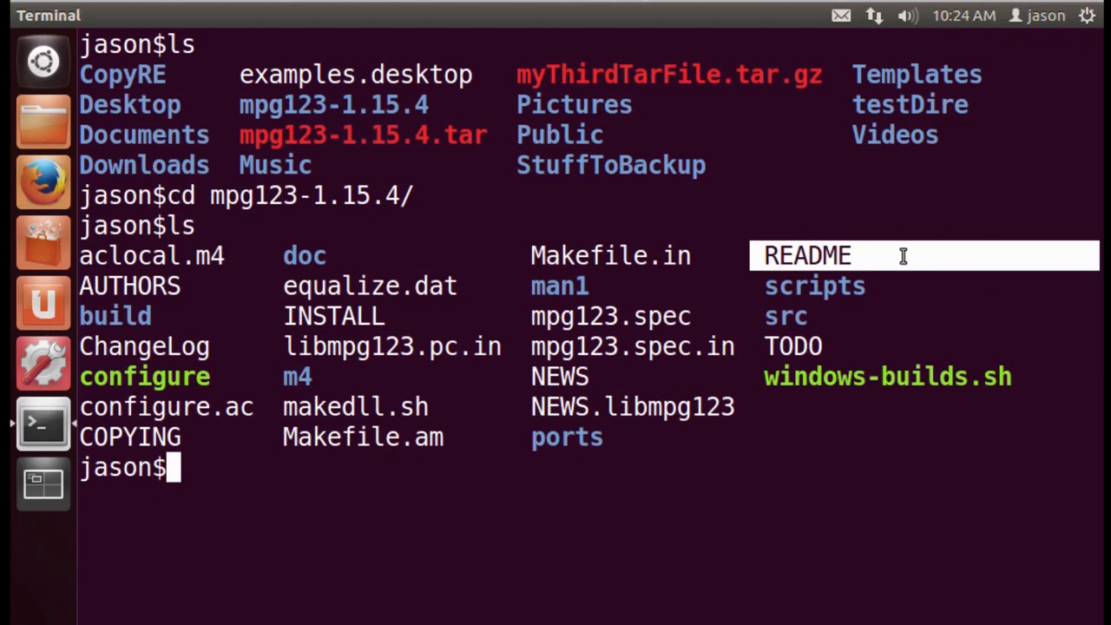
double_click(144, 376)
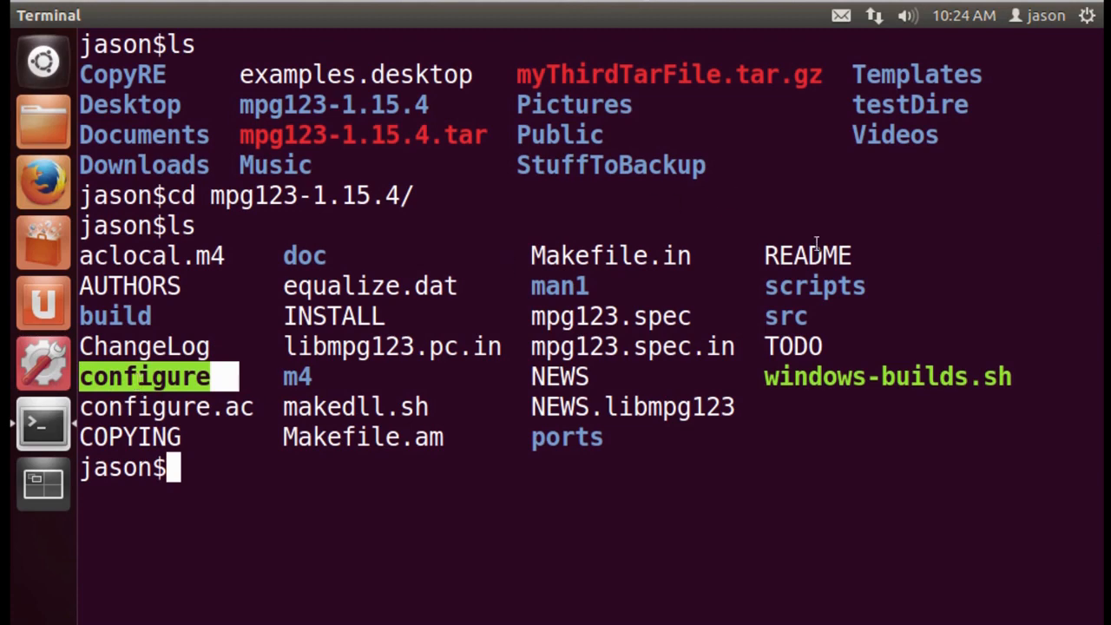
type("le")
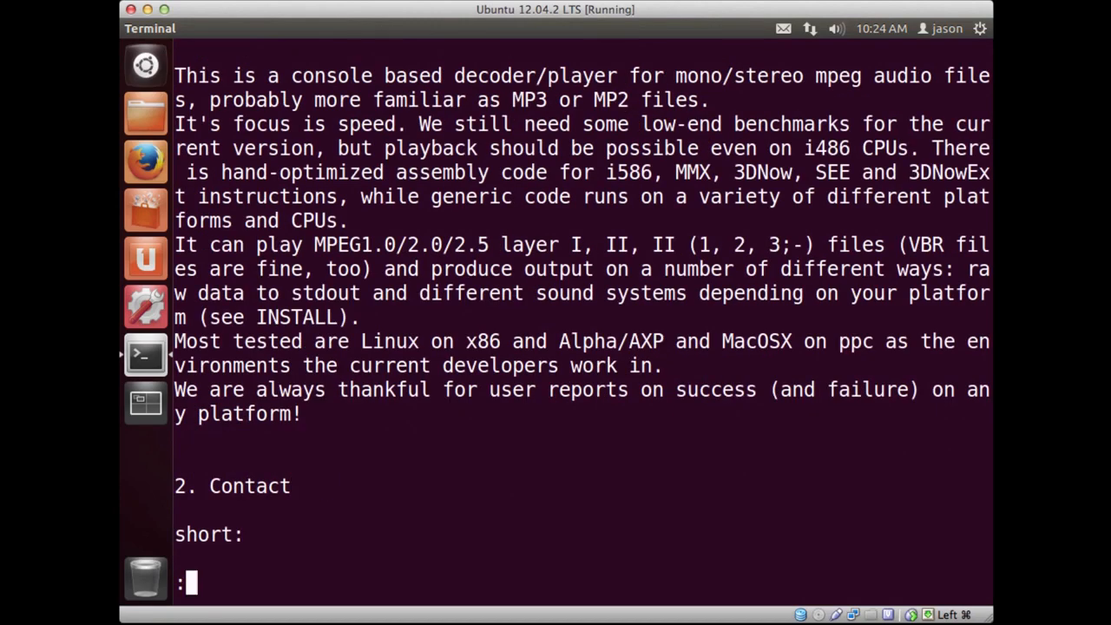
Read through README, highlighting its note that refers to the INSTALL file
scroll("down", 3)
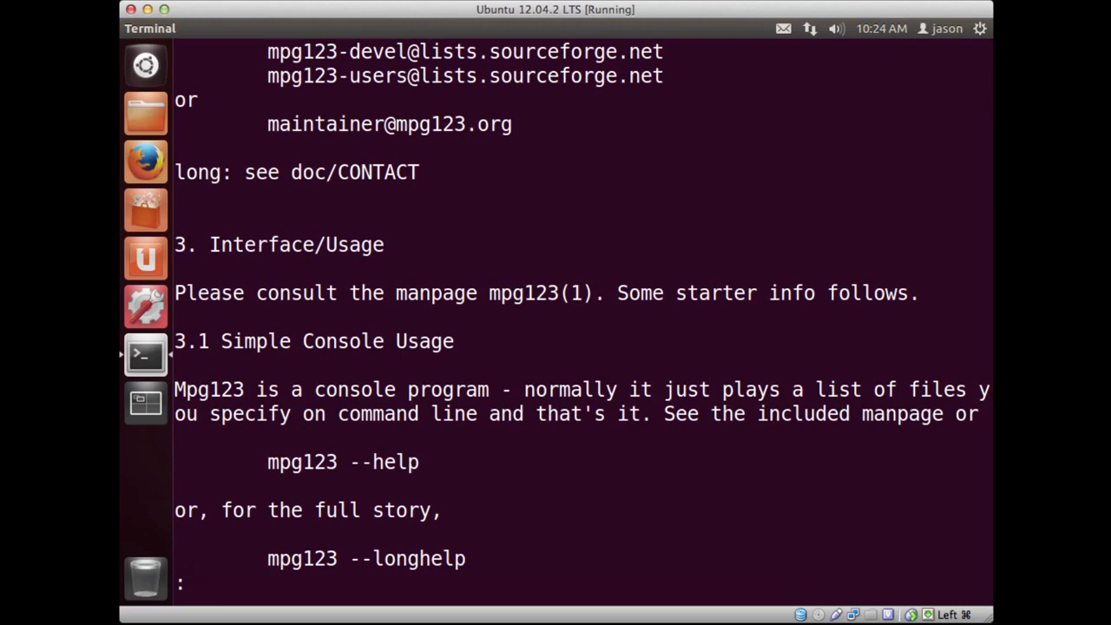
scroll("down", 3)
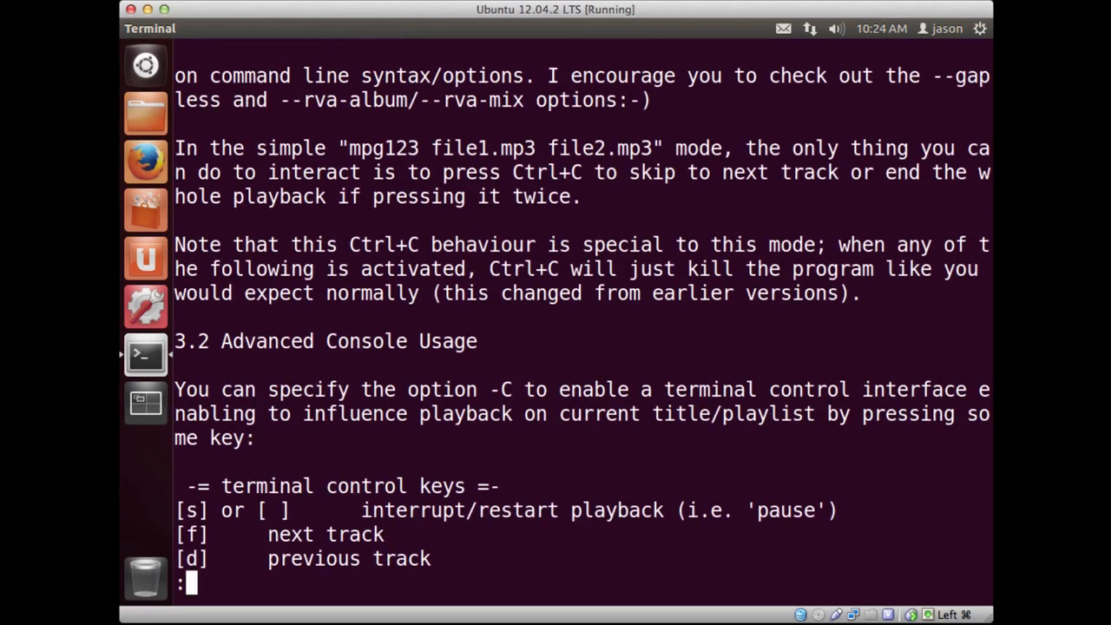
scroll("down", 3)
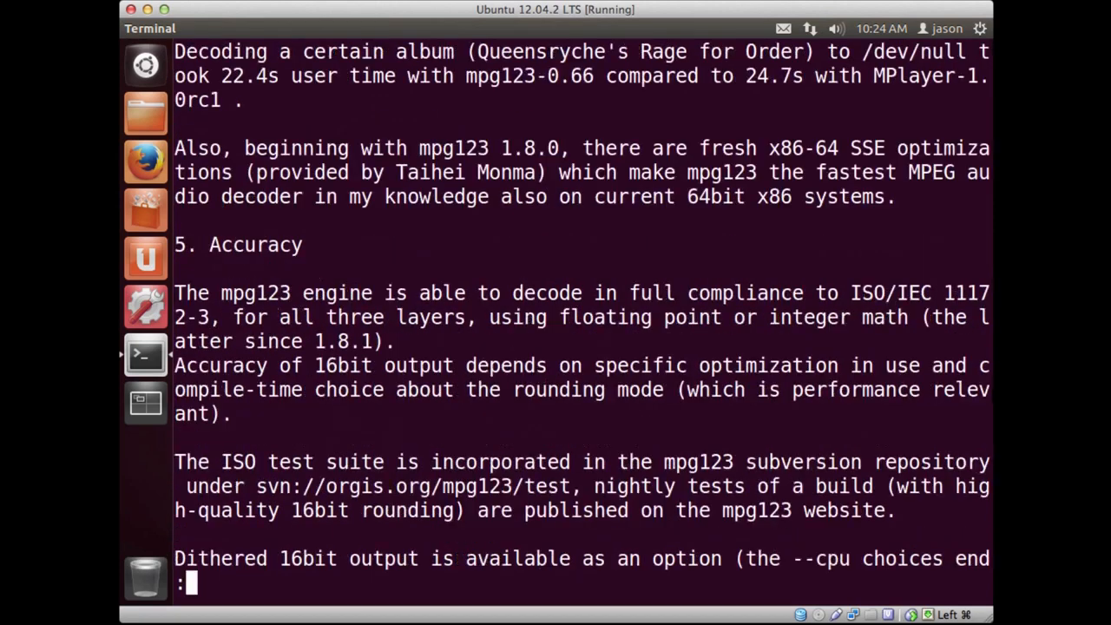
scroll("down", 3)
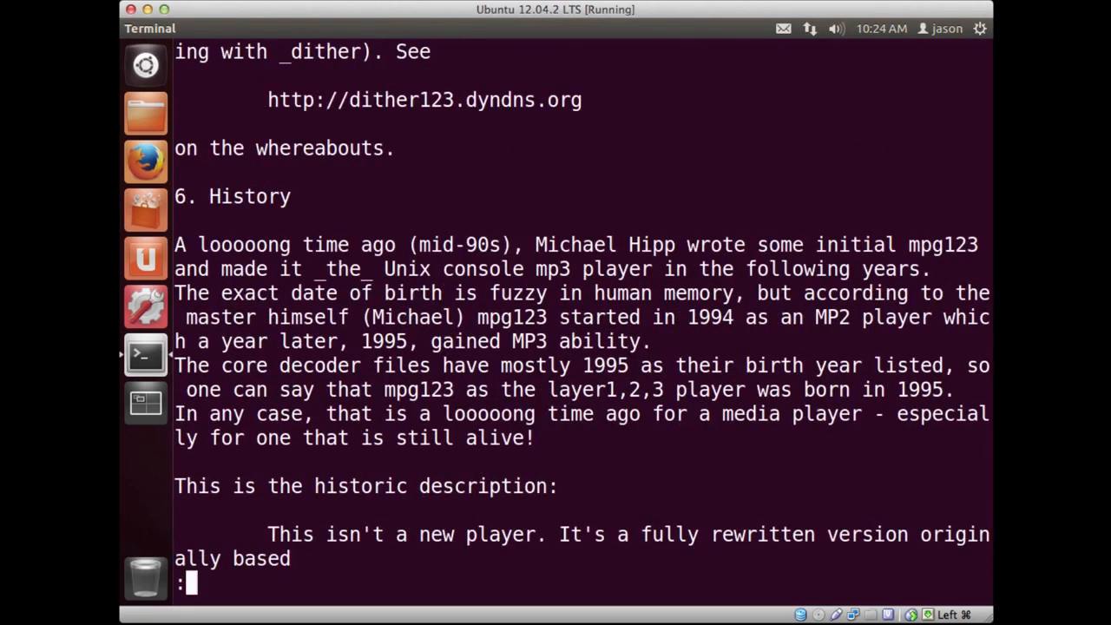
scroll("down", 3)
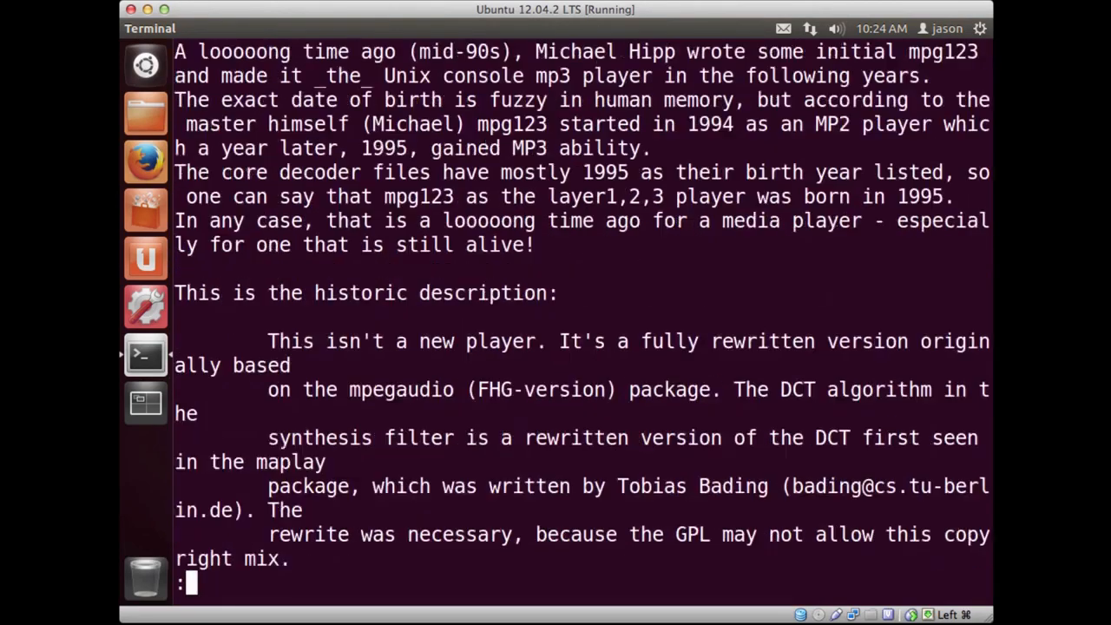
scroll("down", 3)
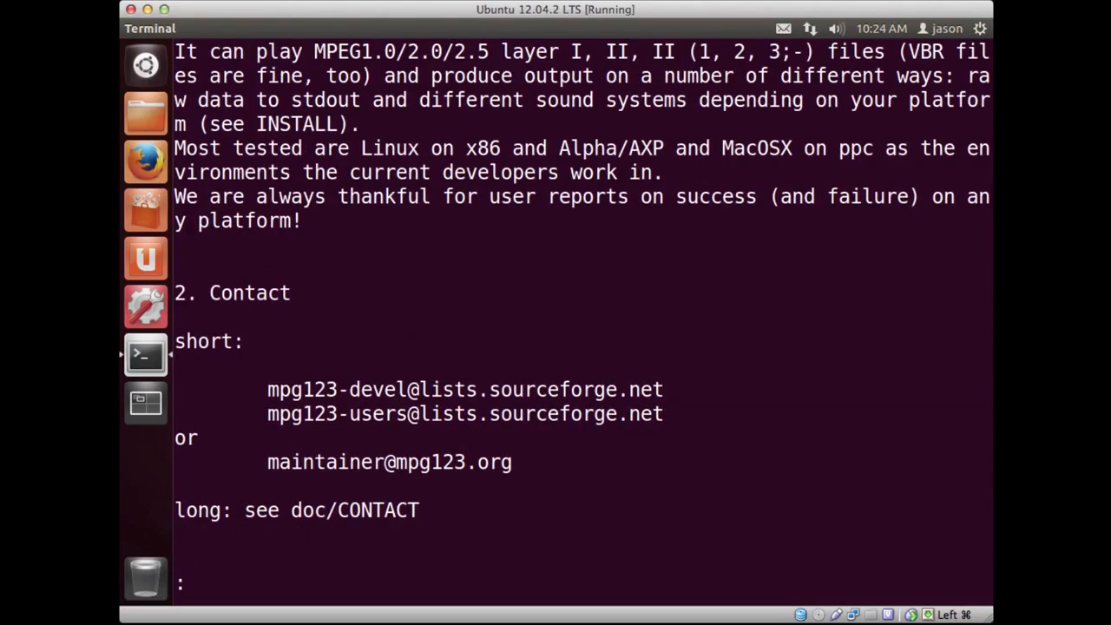
scroll("down", 3)
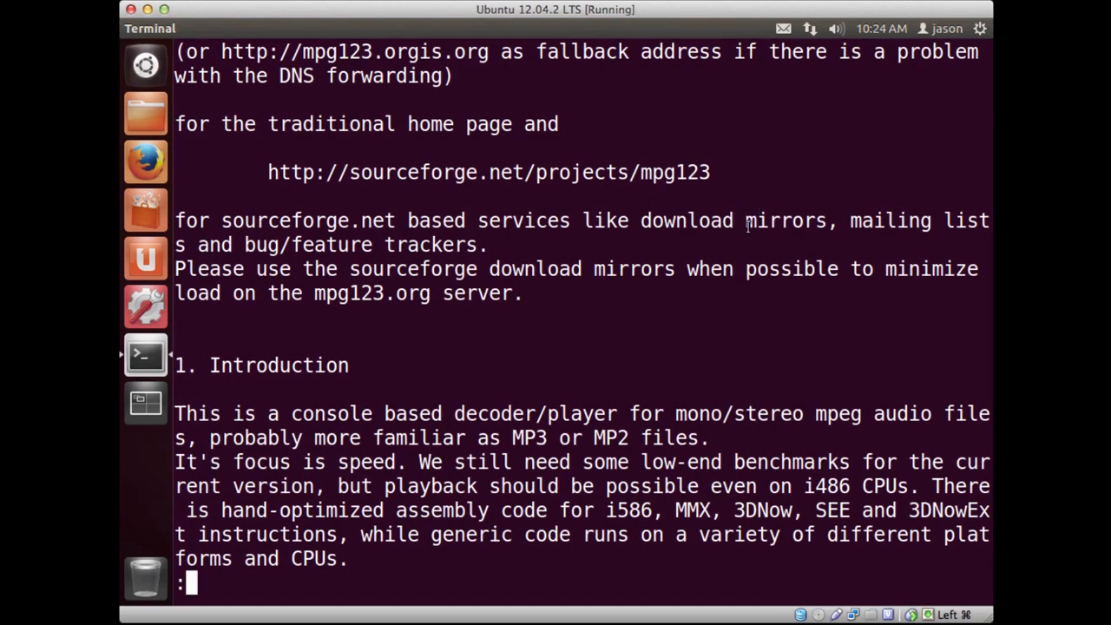
scroll("down", 3)
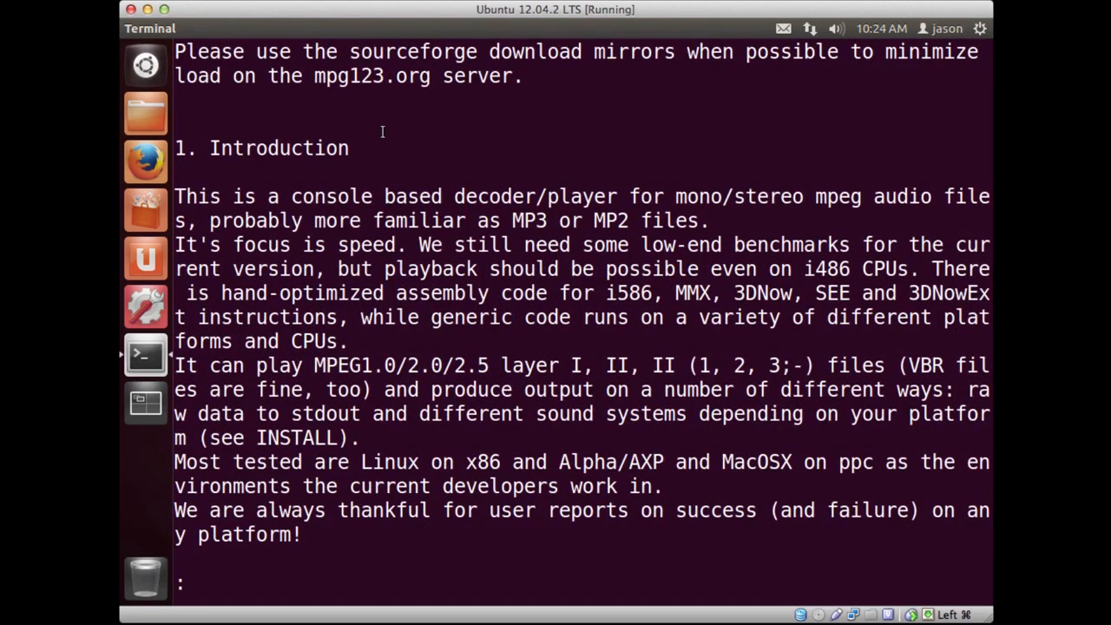
double_click(286, 438)
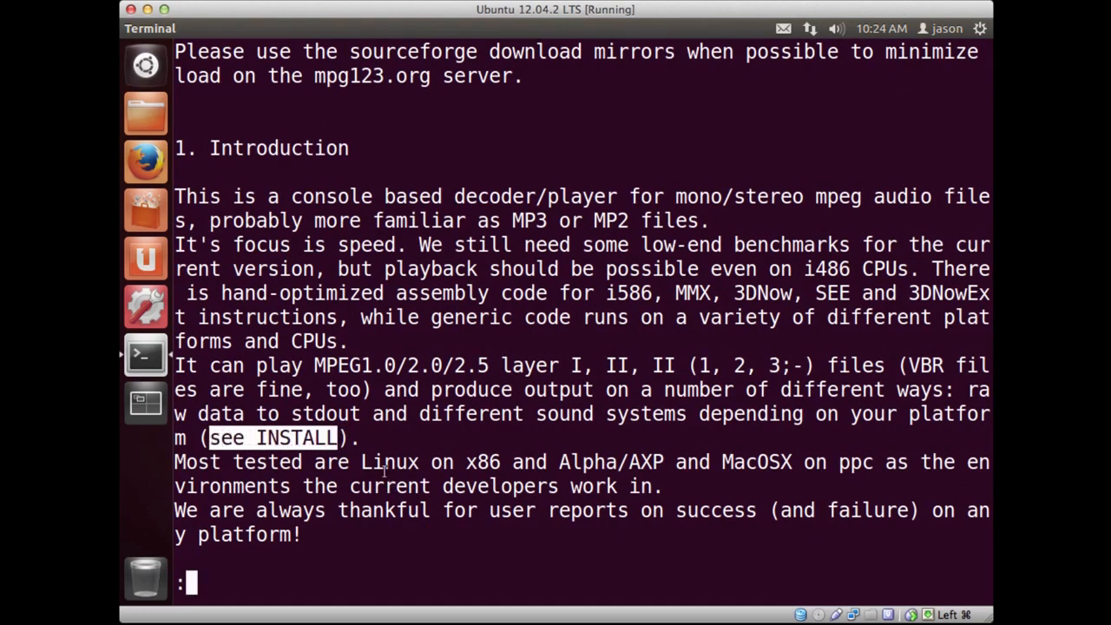
scroll("down", 3)
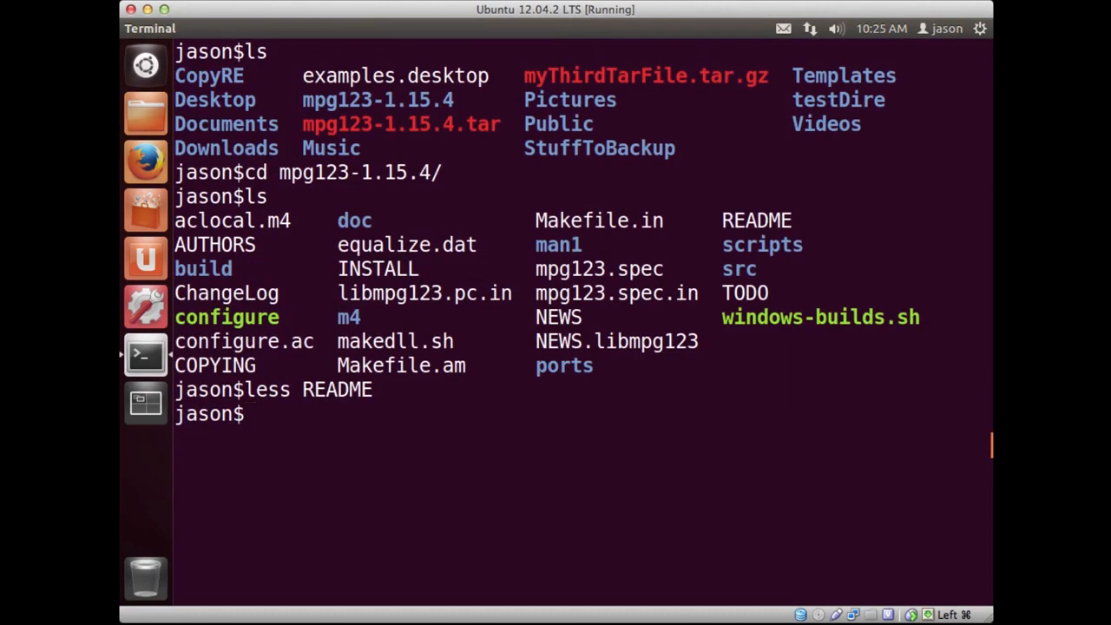
Open INSTALL in less and read its configure, make, make install instructions
type("less INSTALL")
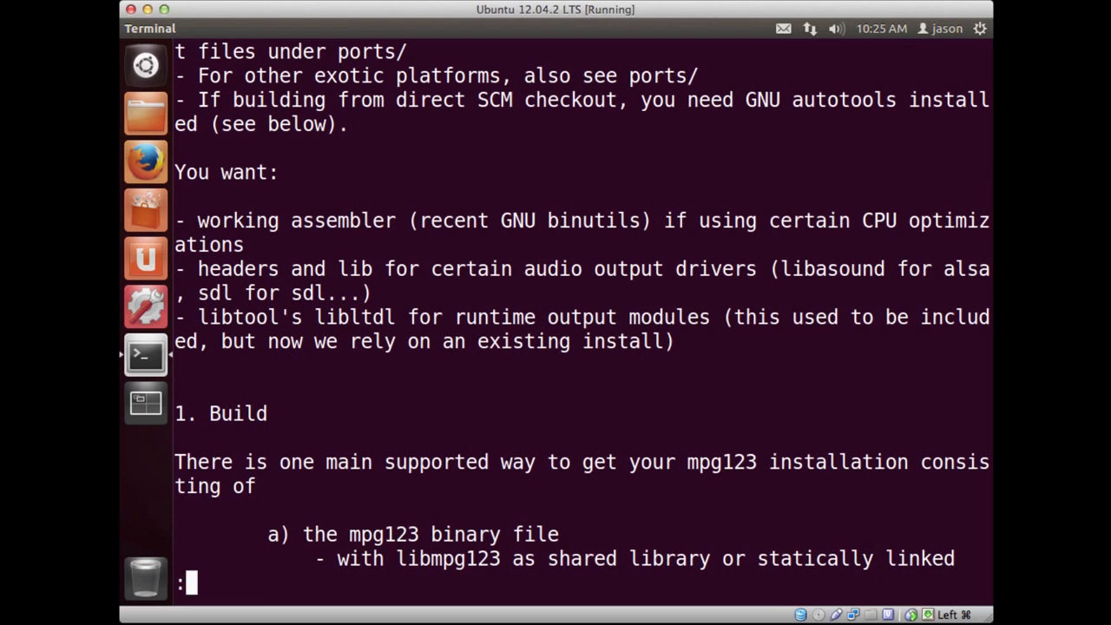
scroll("down", 3)
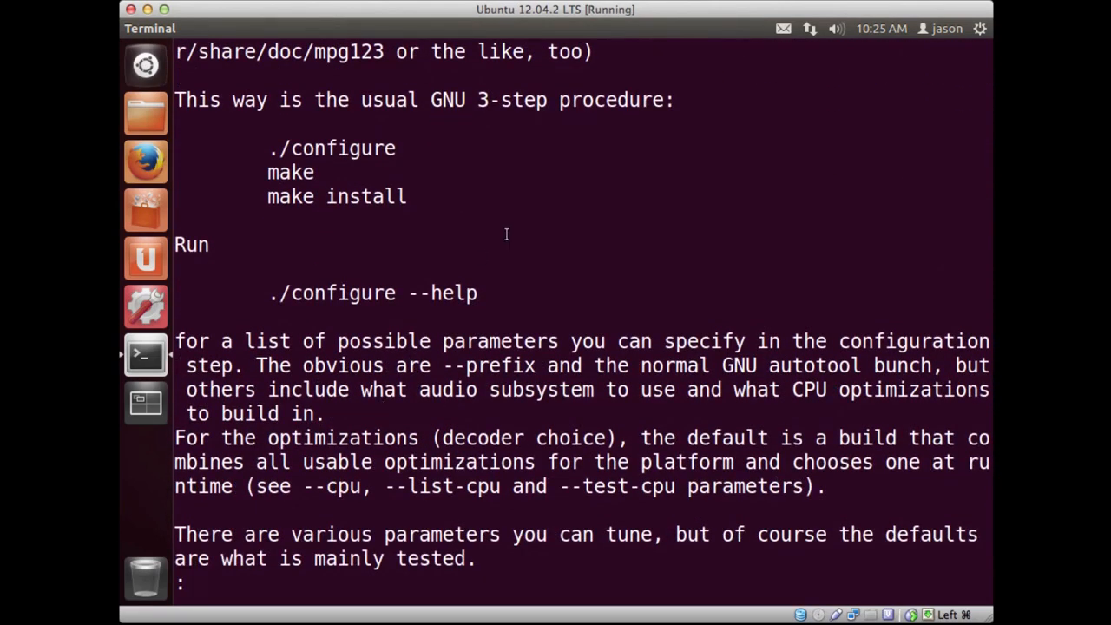
left_click_drag(269, 148, 406, 196)
type("ls")
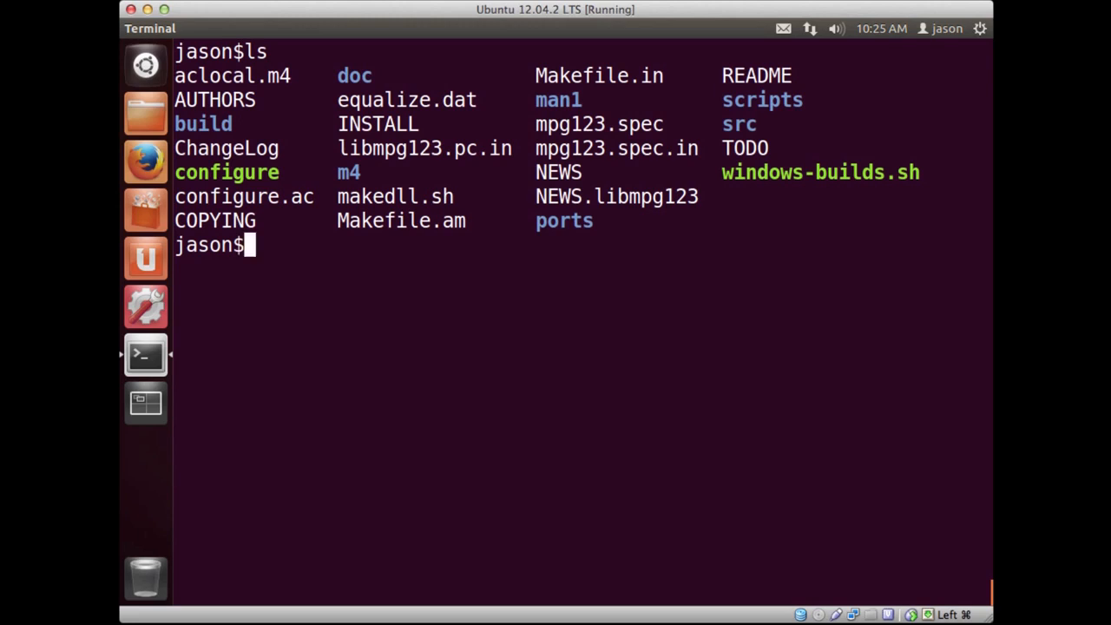
Run ./configure and scroll to its summary reporting OSS audio output
double_click(226, 172)
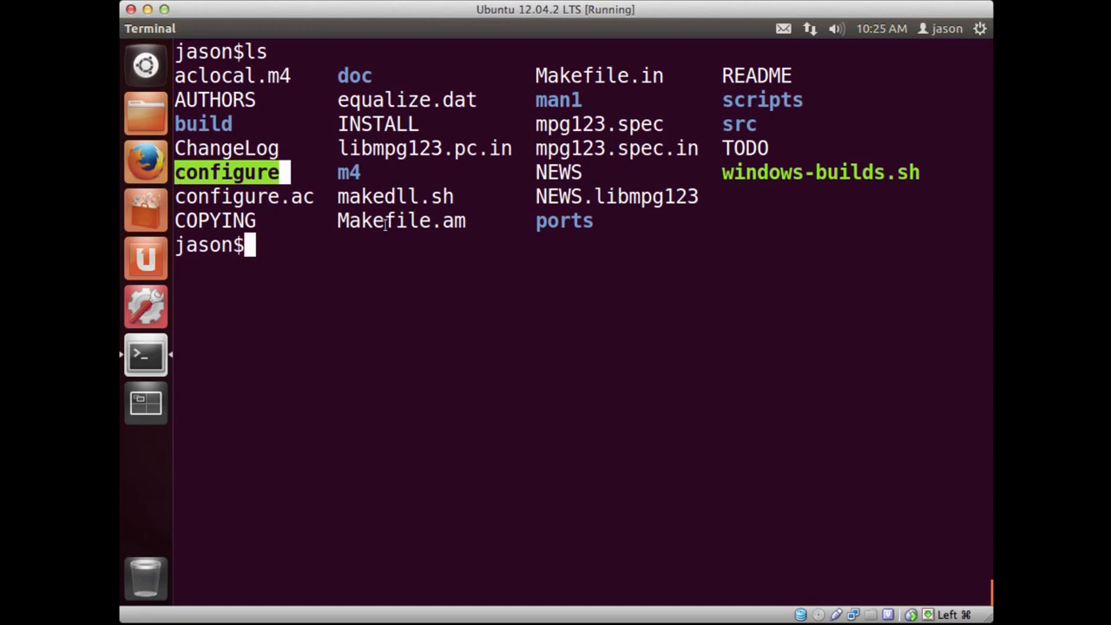
type("./co")
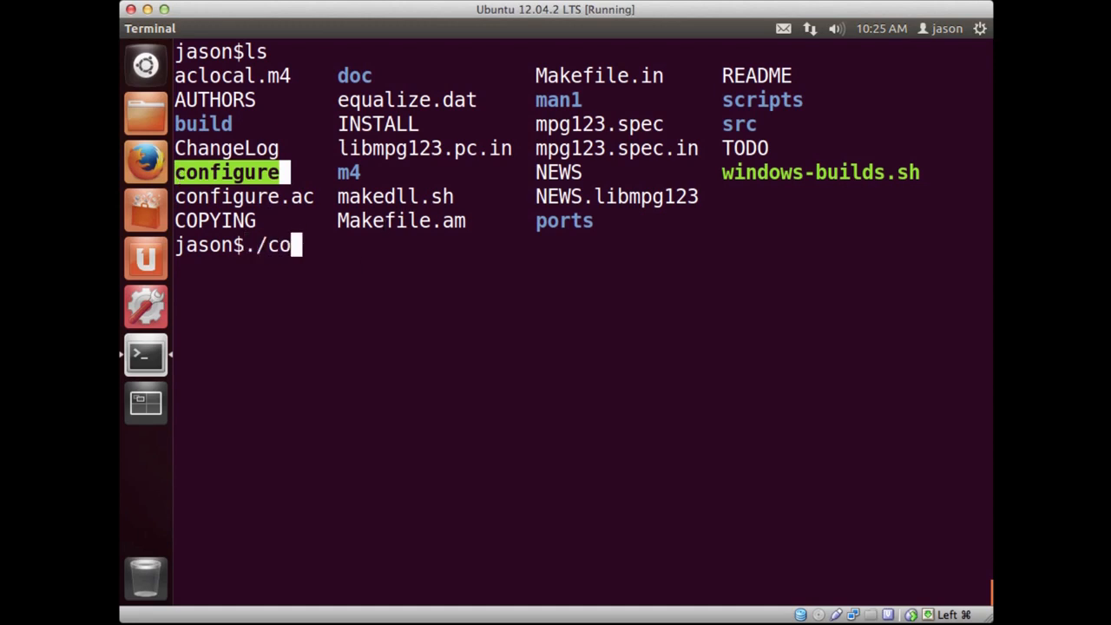
type("nfi")
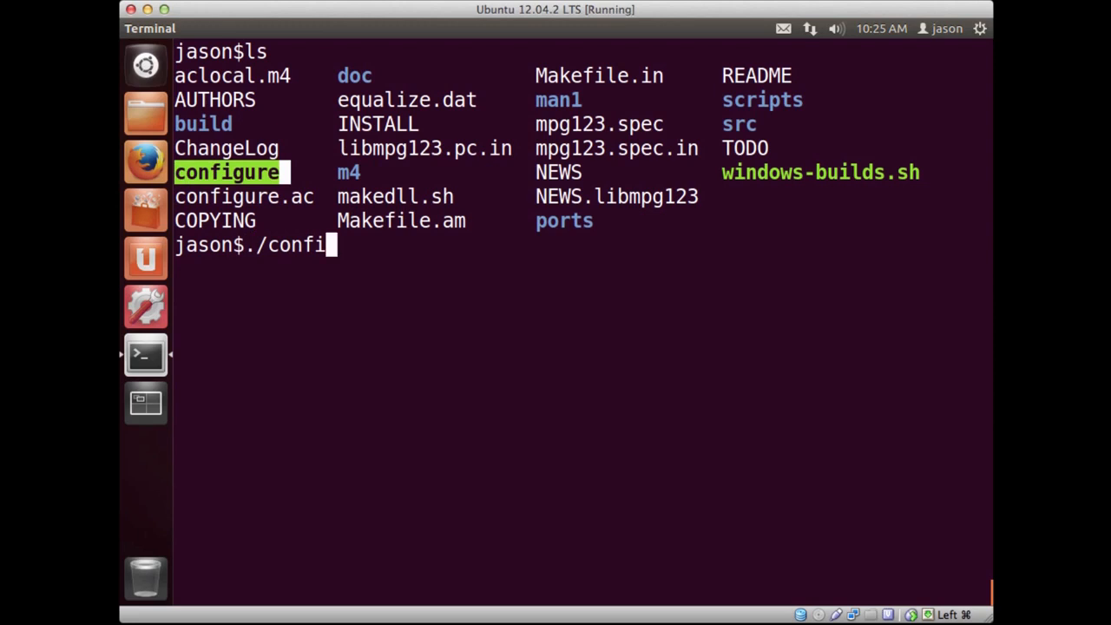
type("gure")
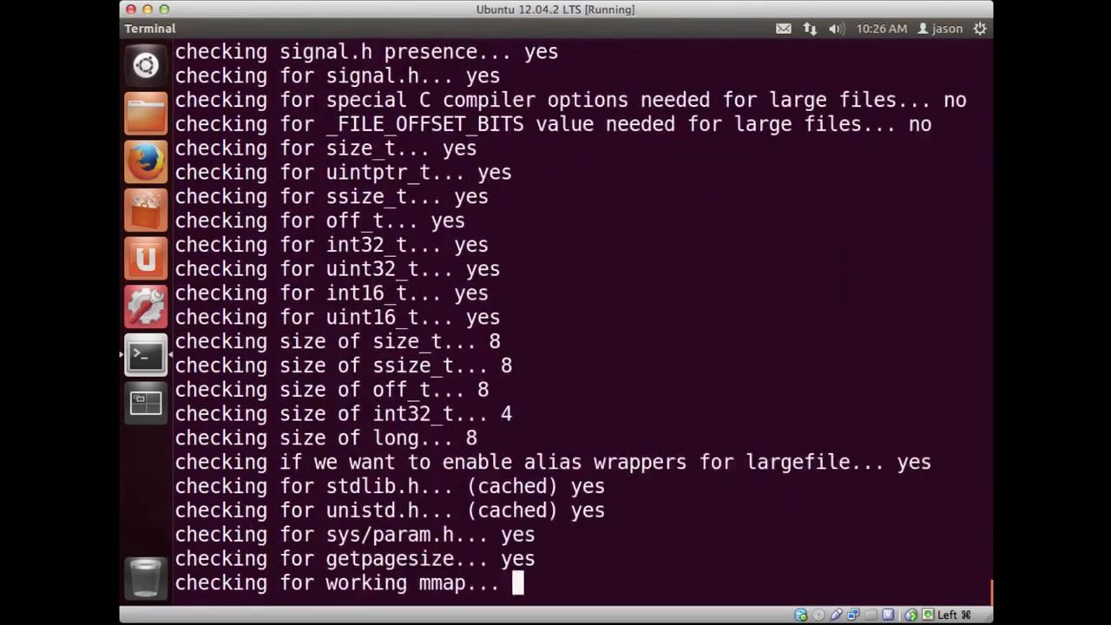
scroll("down", 3)
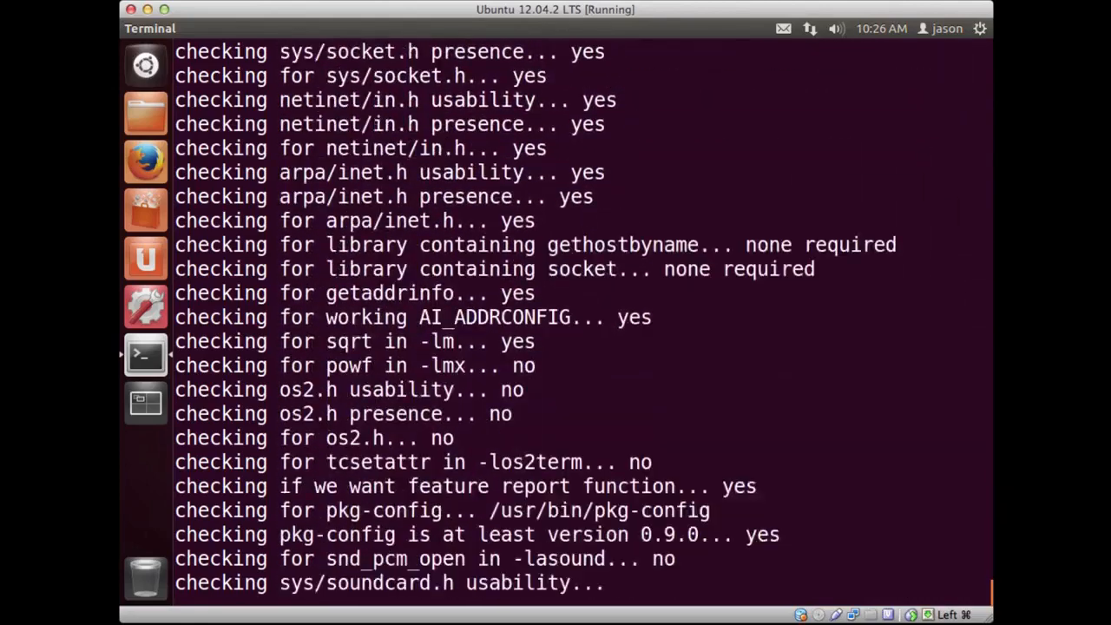
scroll("down", 3)
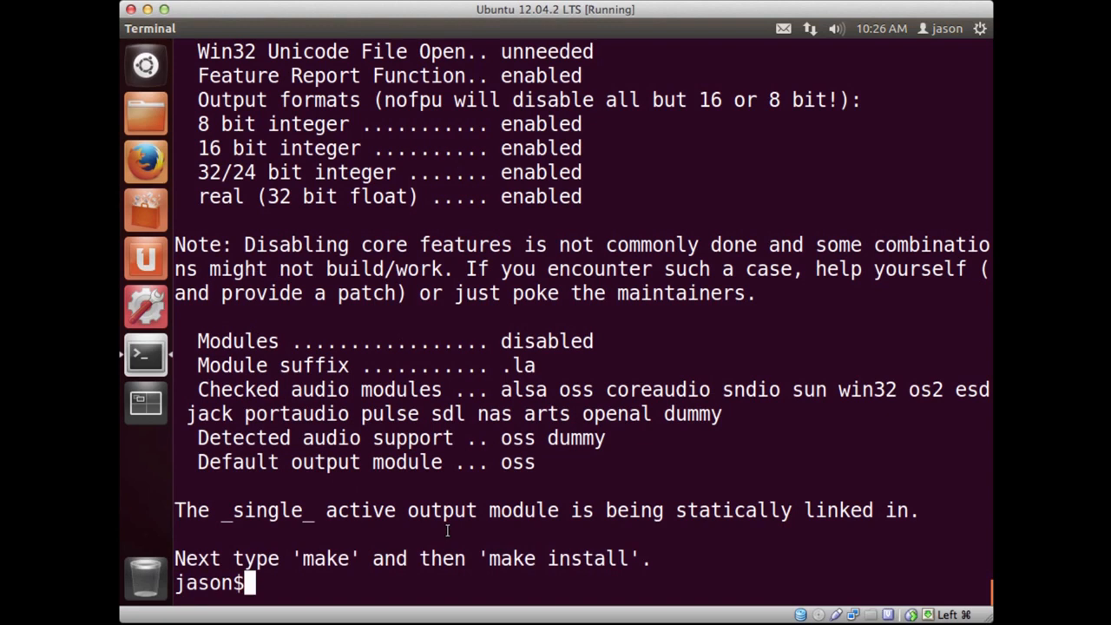
Run make and follow the compile output until libmpg123 and mpg123 are linked
type("make")
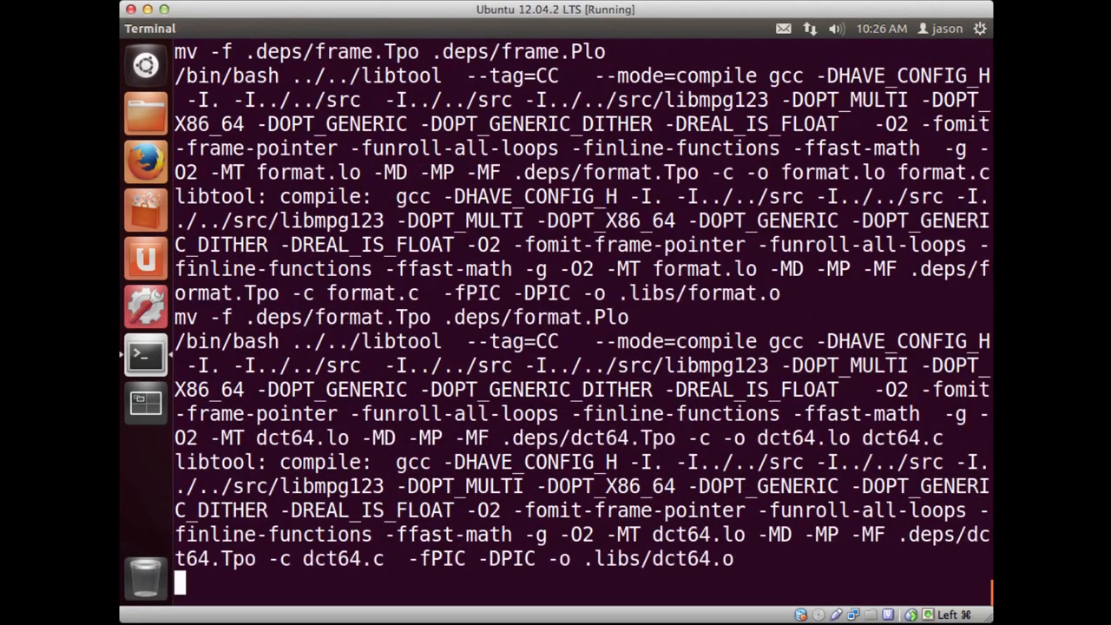
scroll("down", 3)
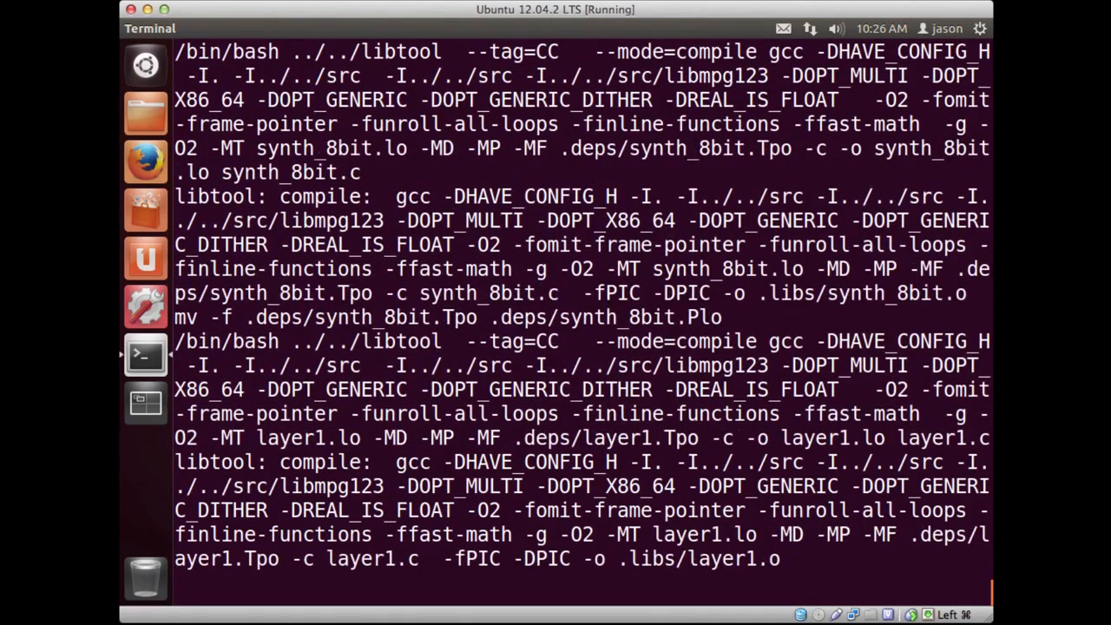
scroll("down", 3)
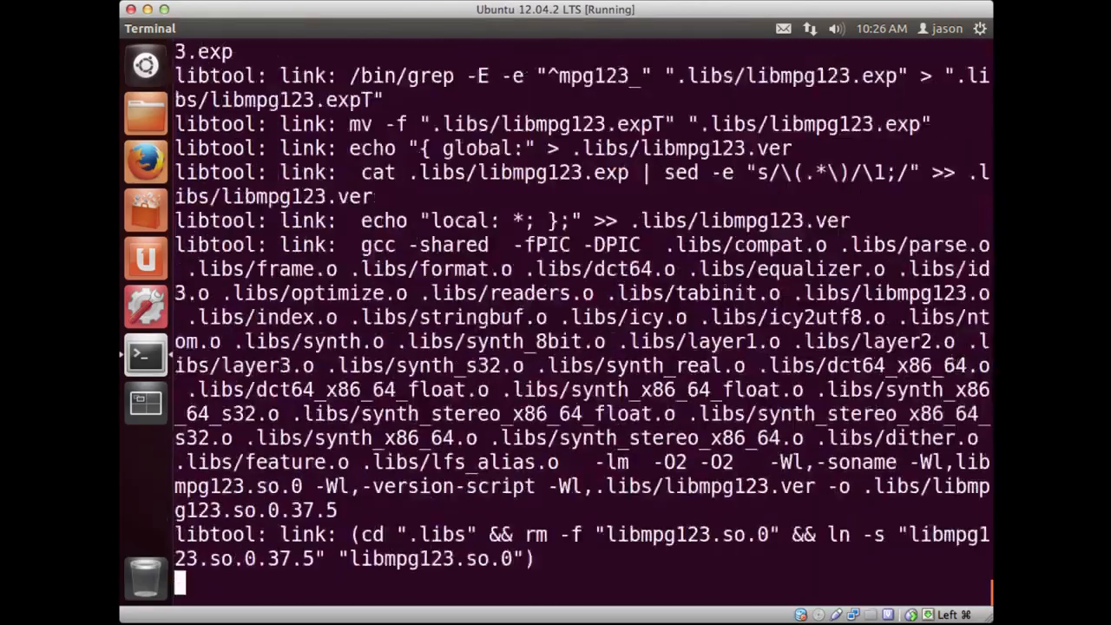
scroll("down", 3)
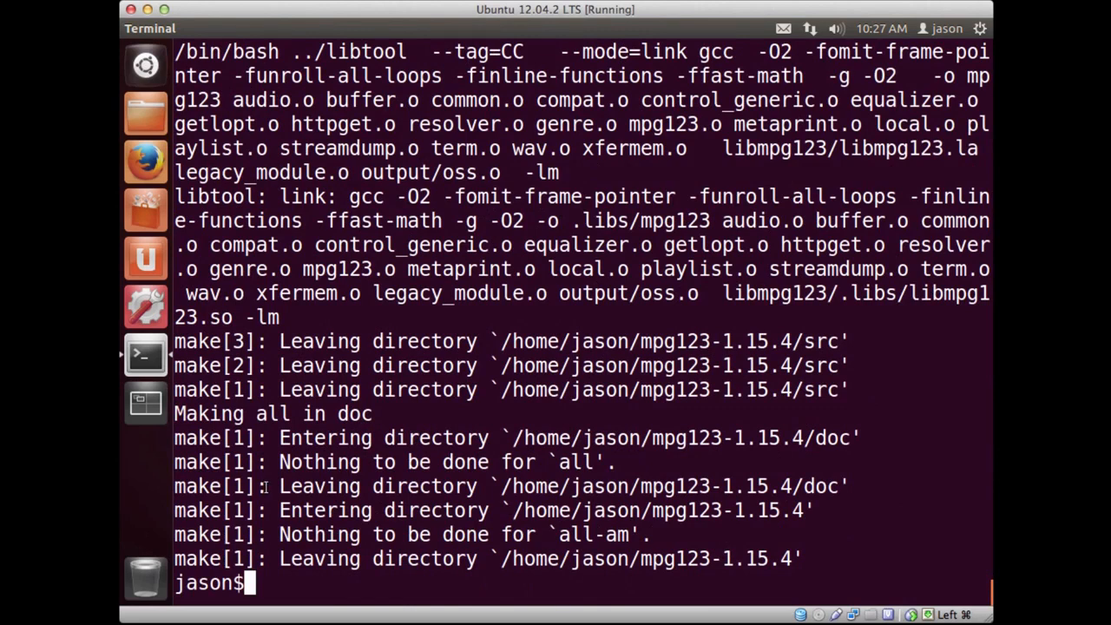
mouse_move(374, 452)
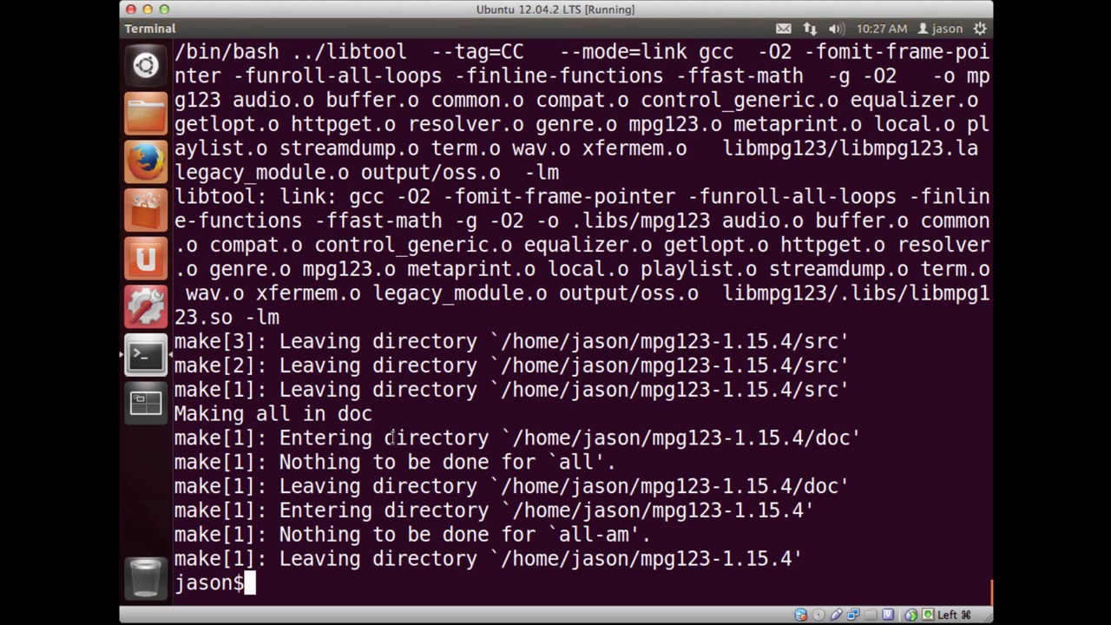
Clear the screen and run make install, which fails with permission denied
type("c")
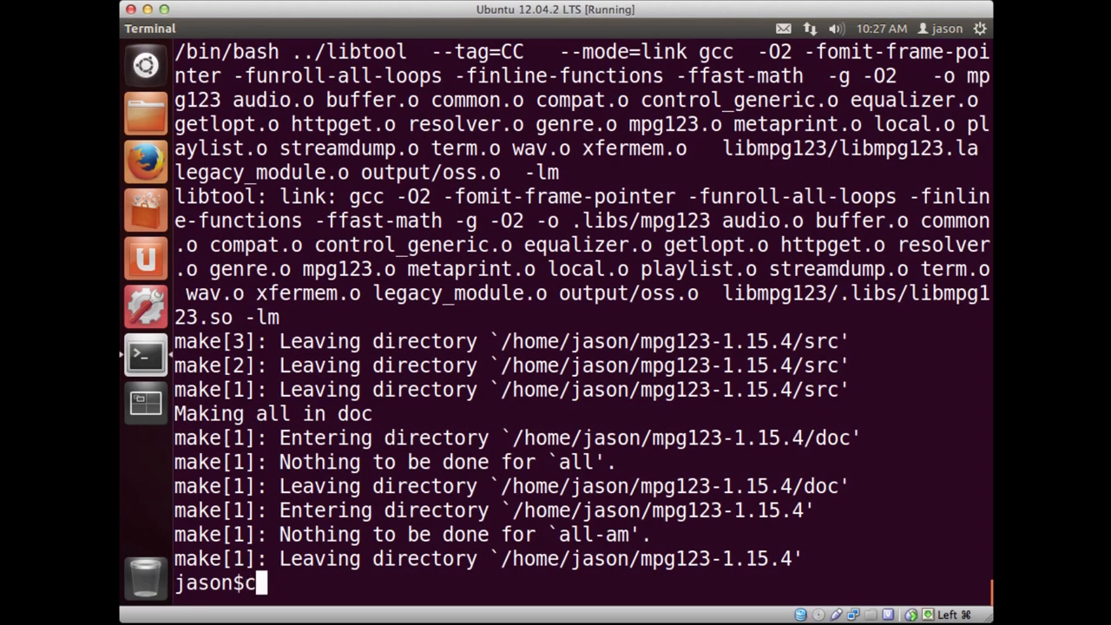
type("make install")
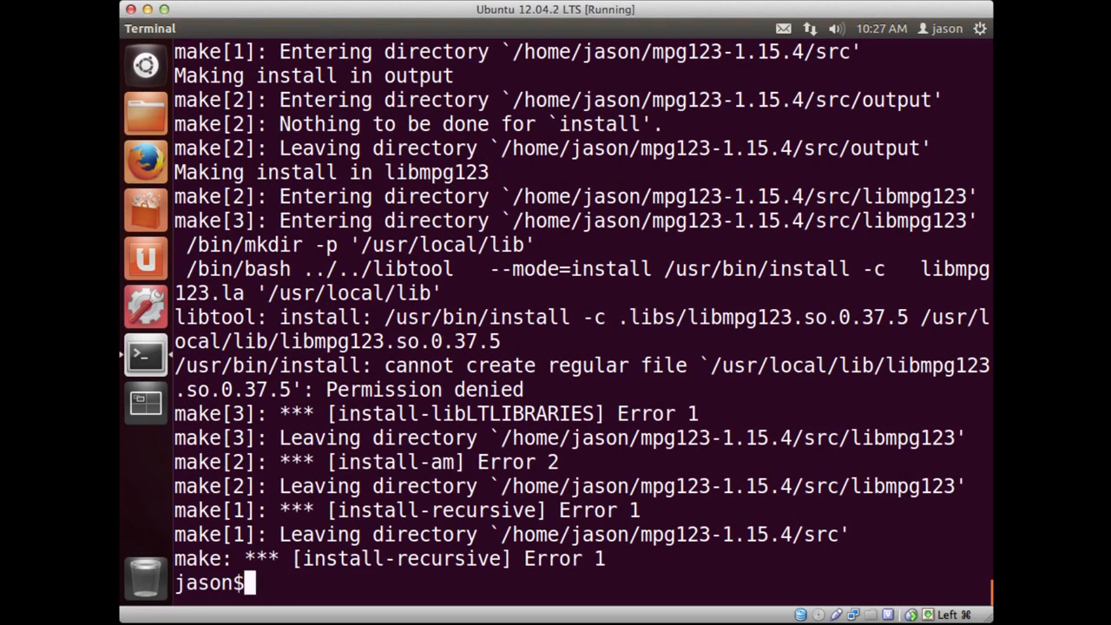
mouse_move(438, 295)
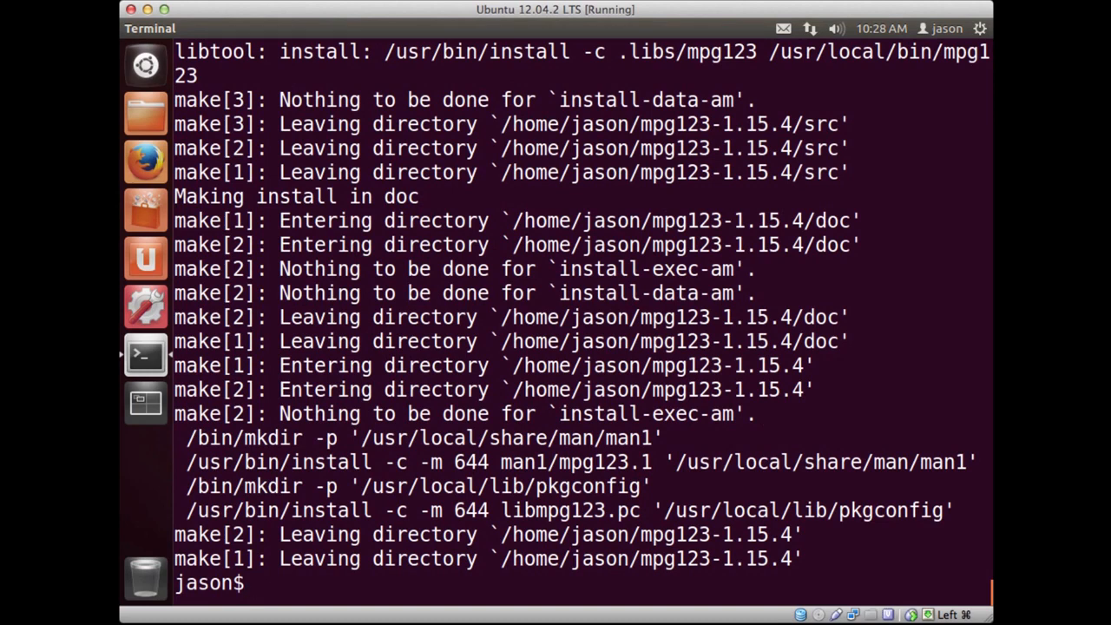
Find mpg123 at /usr/local/bin, run it to hit the libmpg123.so.0 error, then start ldconfig
type("cl")
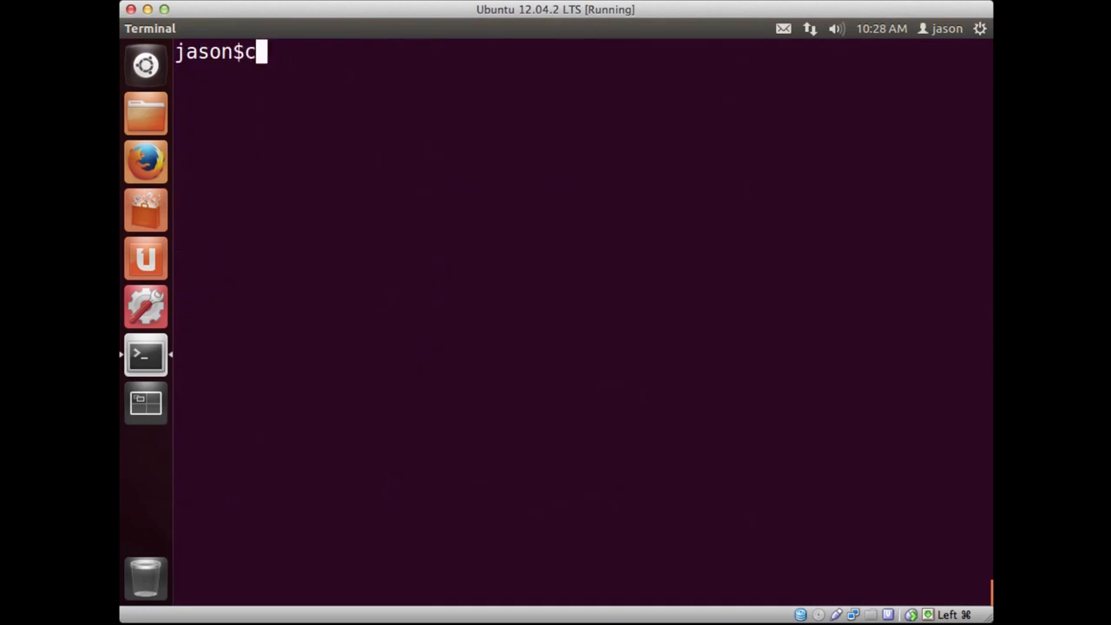
type("which mpg123")
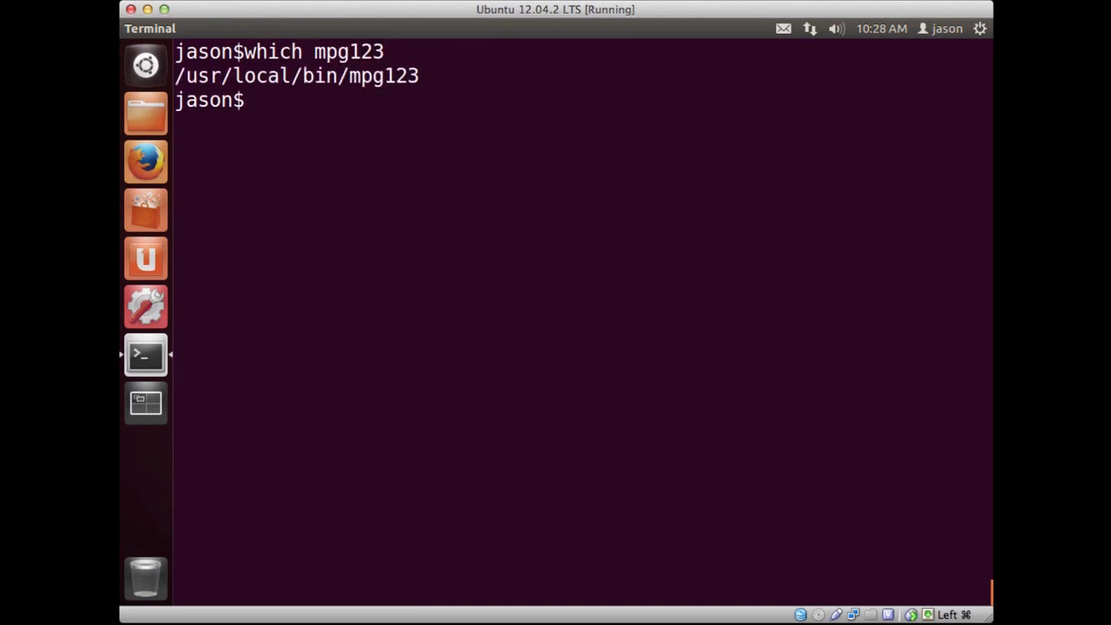
type("mpg")
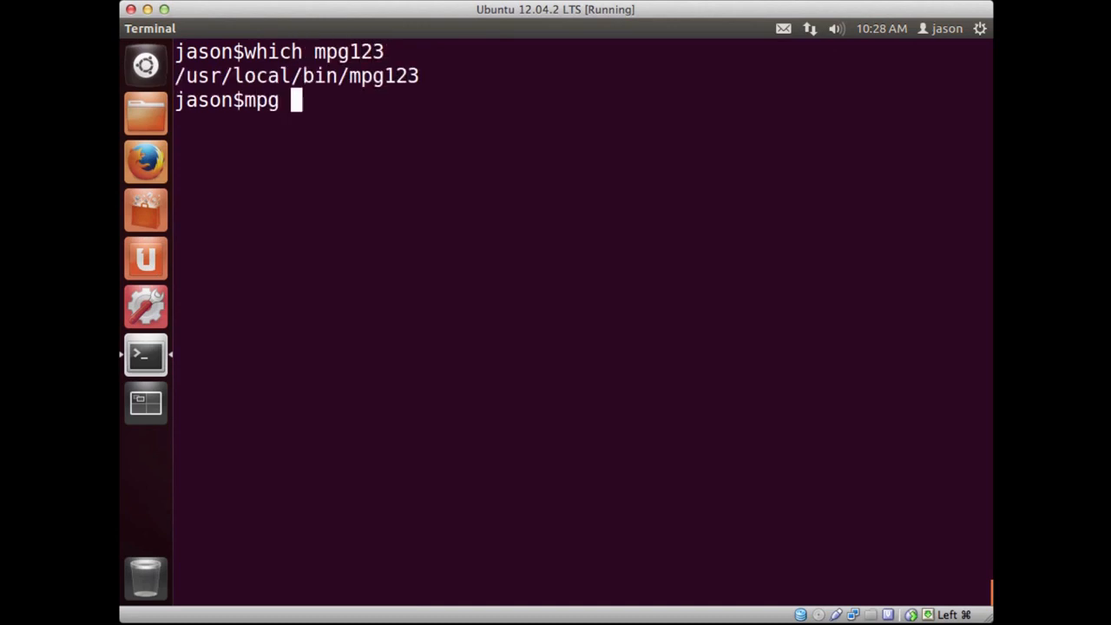
type("123")
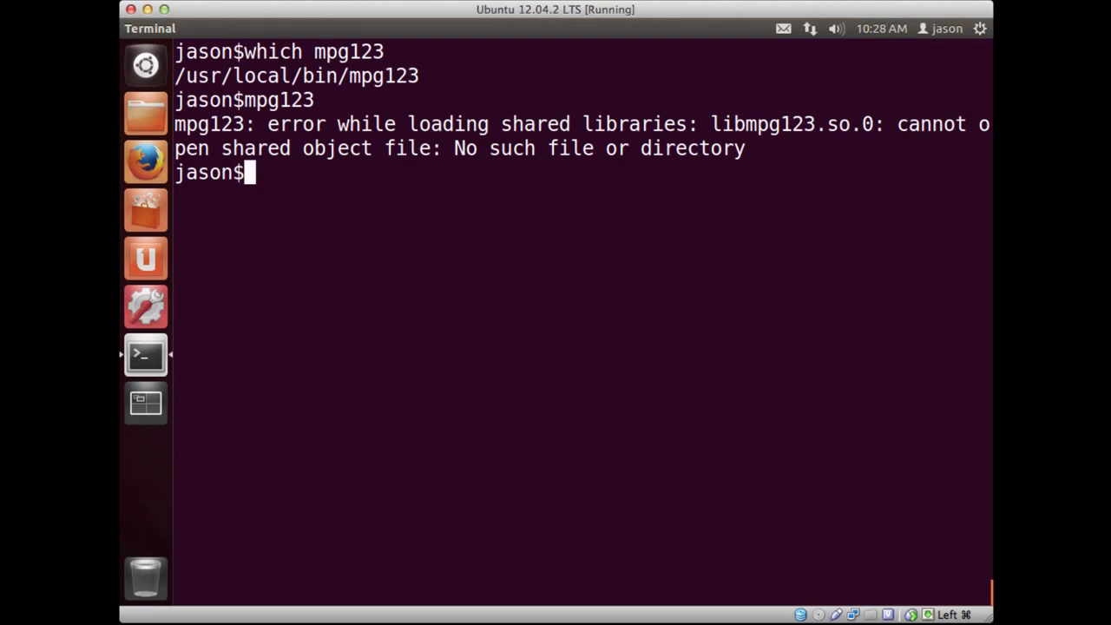
type("ldconfig")
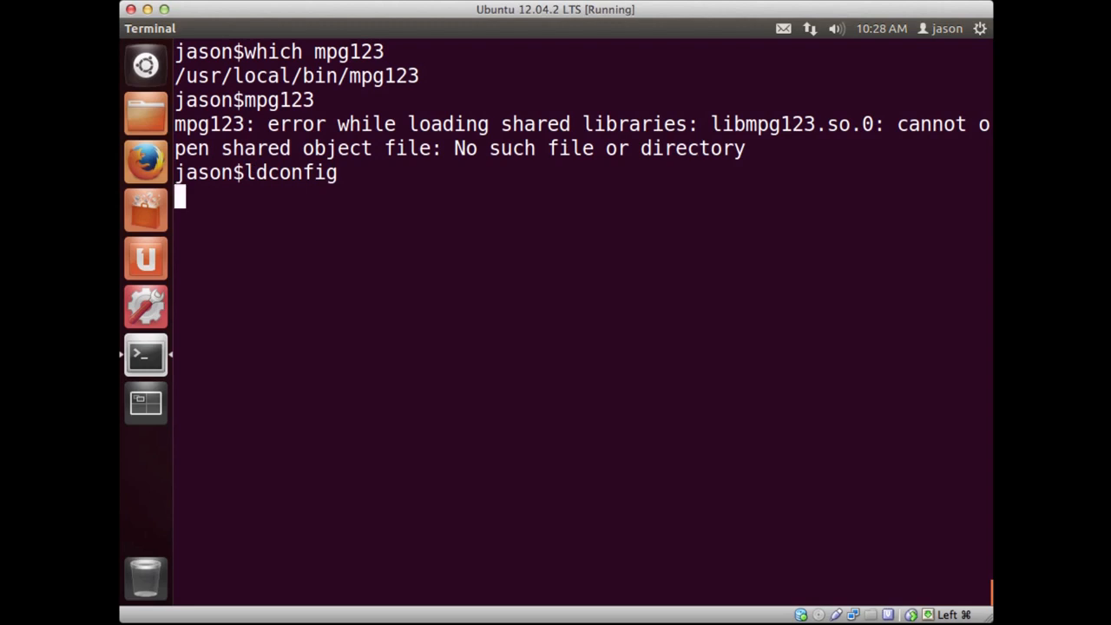
Cancel ldconfig, rerun it with sudo, then run mpg123 to view its 1.15.4 usage help
key("ctrl+c")
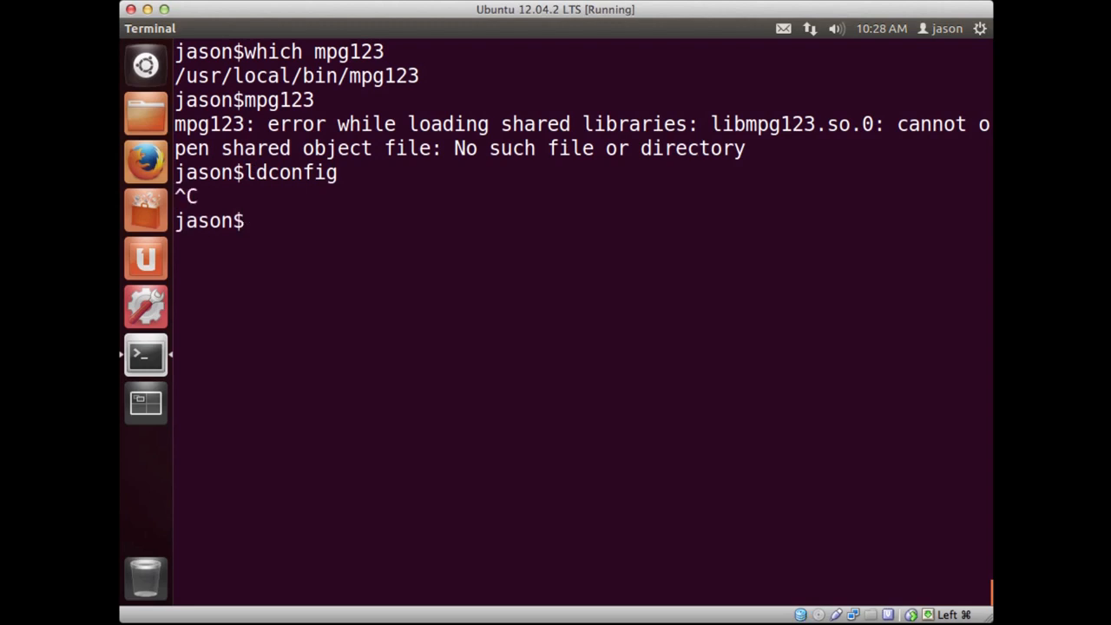
type("sudo ldconfig")
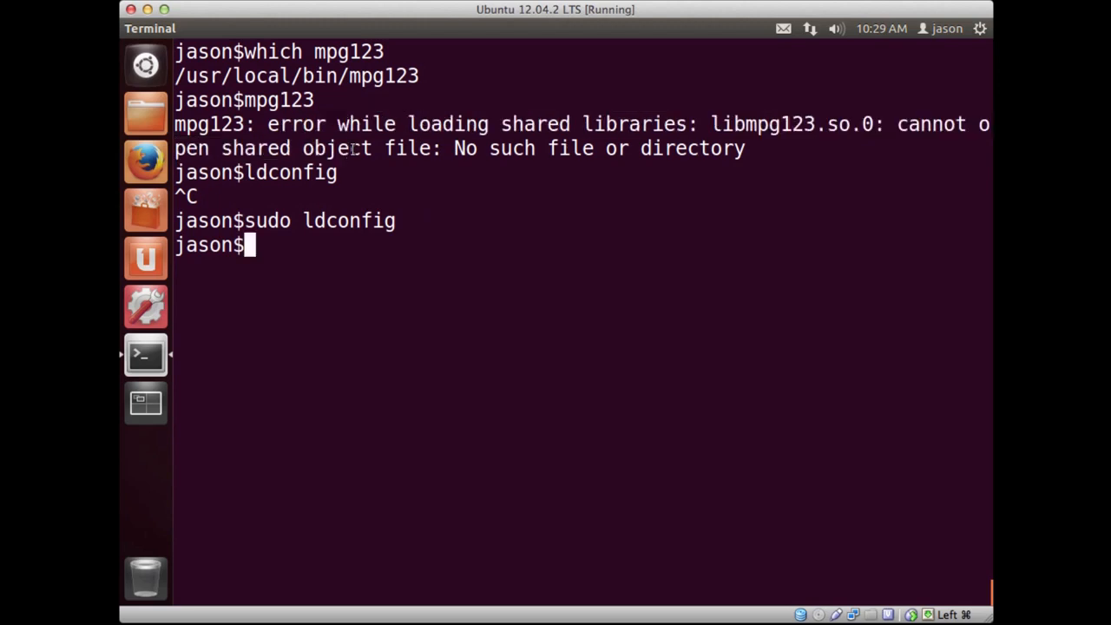
type("mpg123")
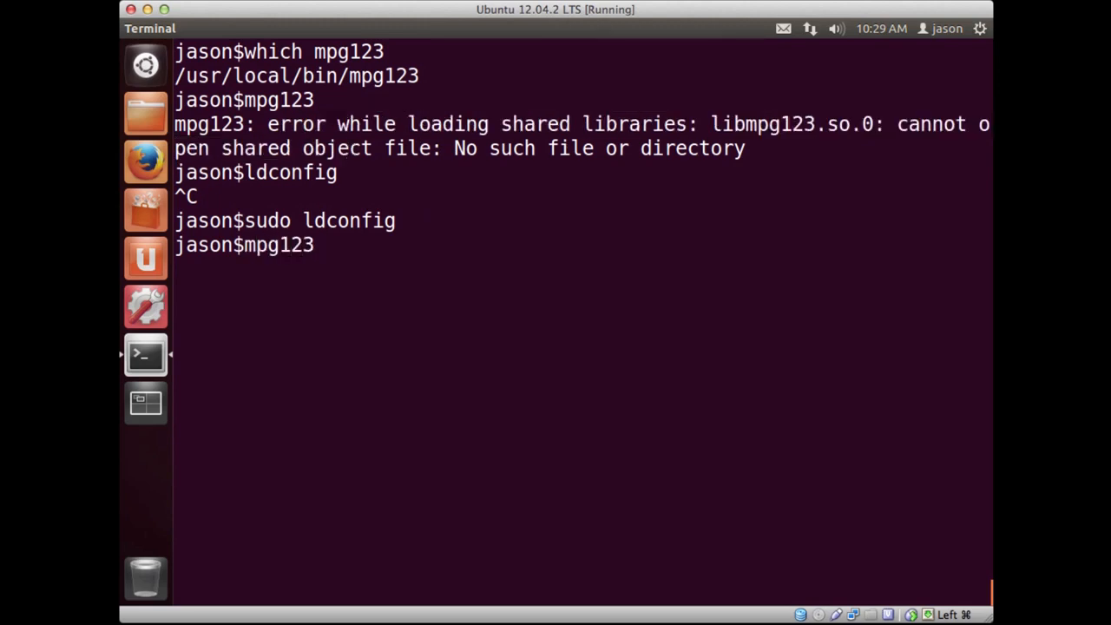
key("Return")
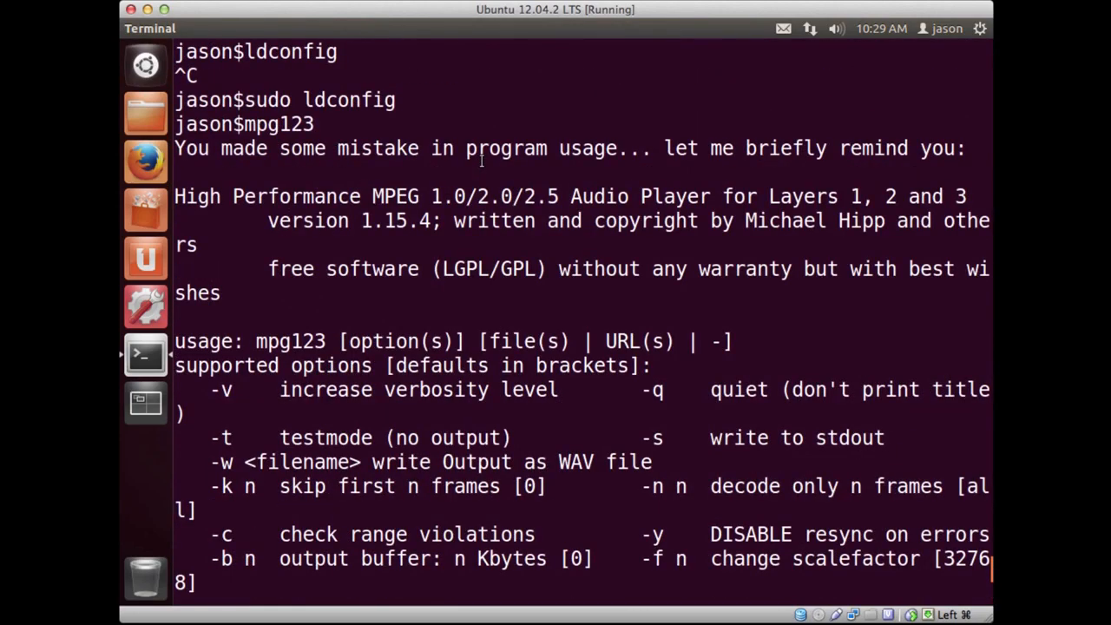
scroll("down", 3)
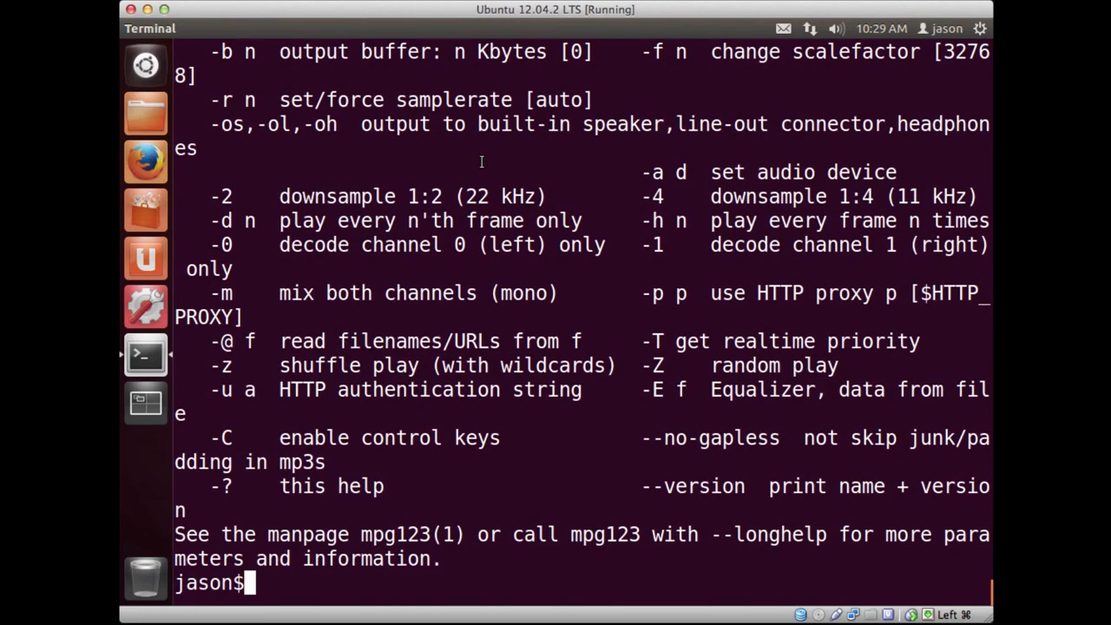
type("man ldcon")
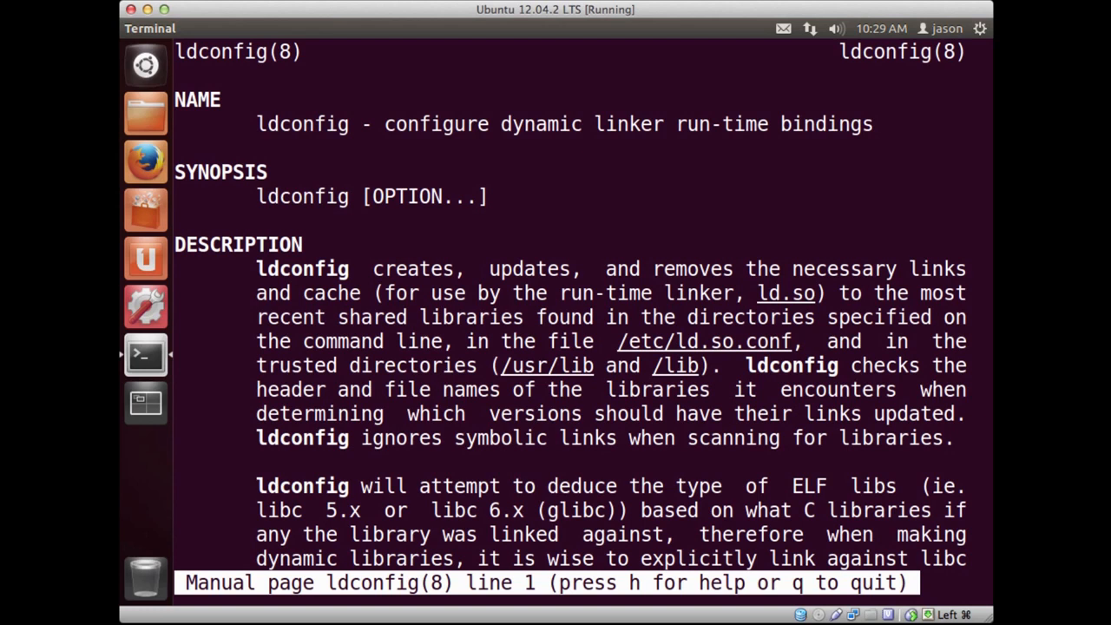
key("q")
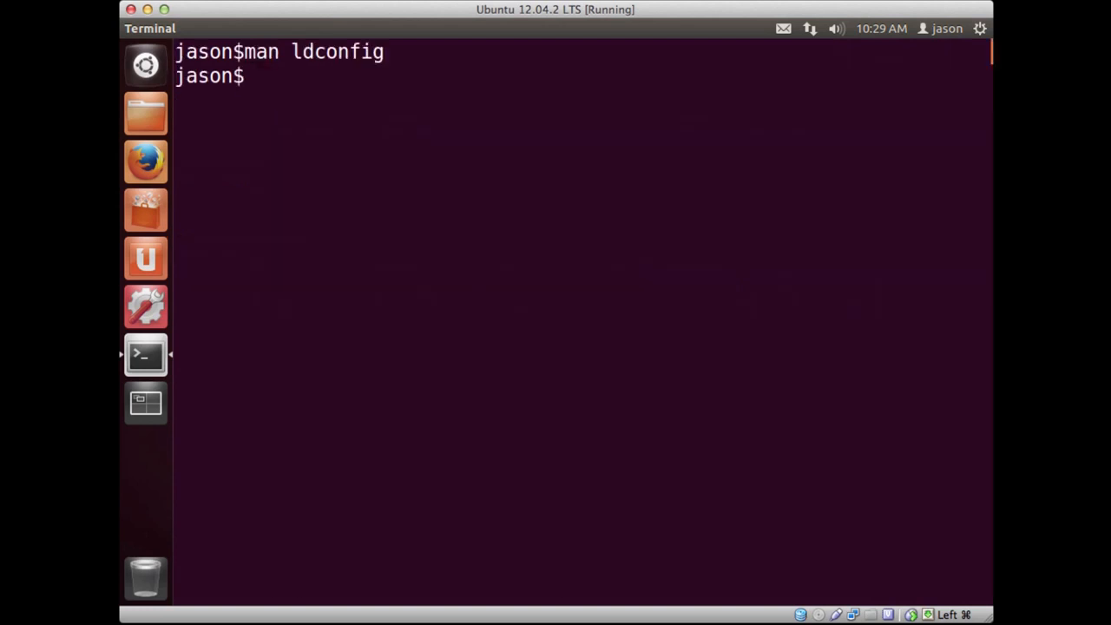